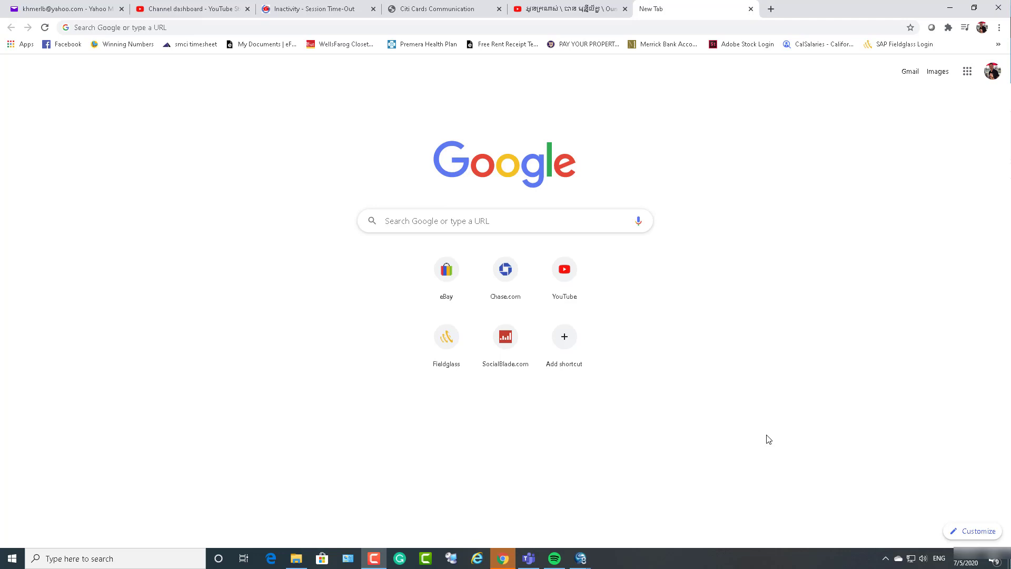
{"action": "mouse_move", "coordinate": [679, 313]}
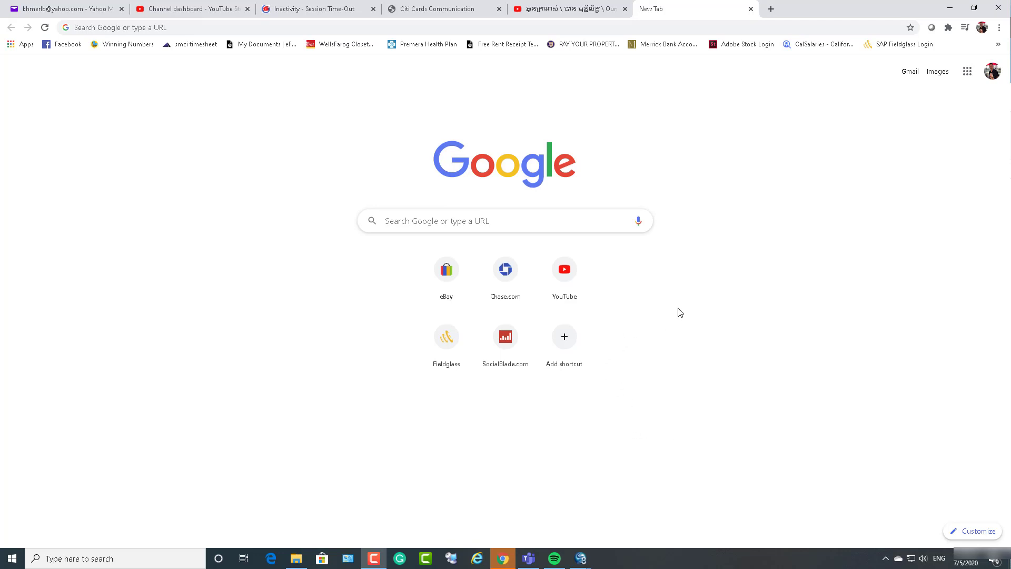
{"action": "mouse_move", "coordinate": [867, 340]}
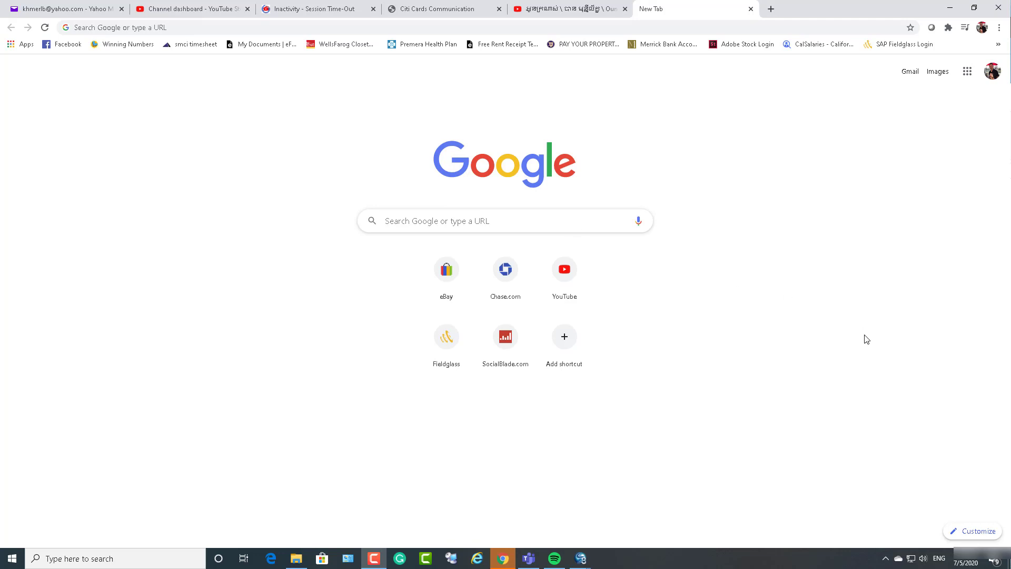
{"action": "mouse_move", "coordinate": [790, 315]}
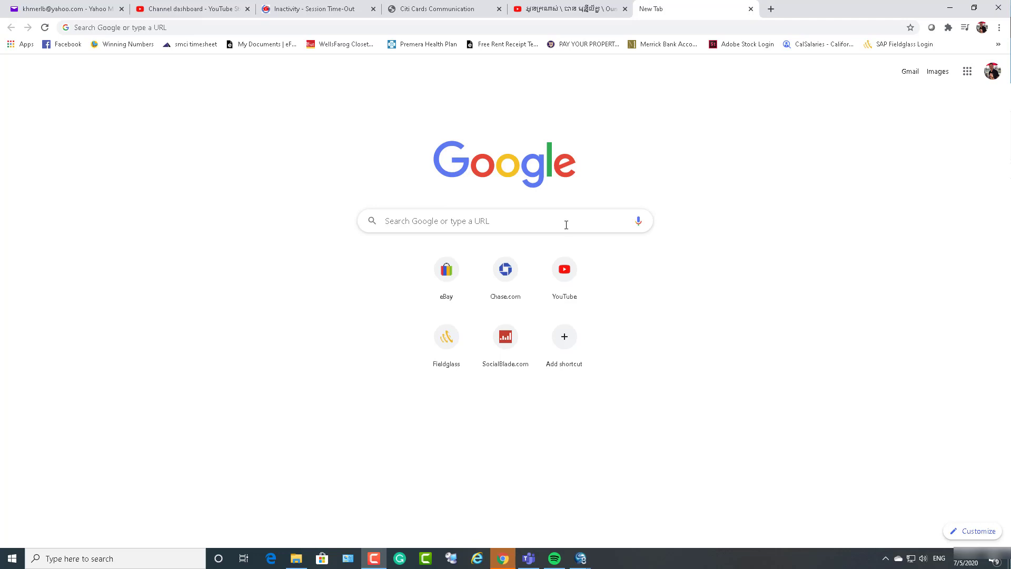
{"action": "mouse_move", "coordinate": [899, 316]}
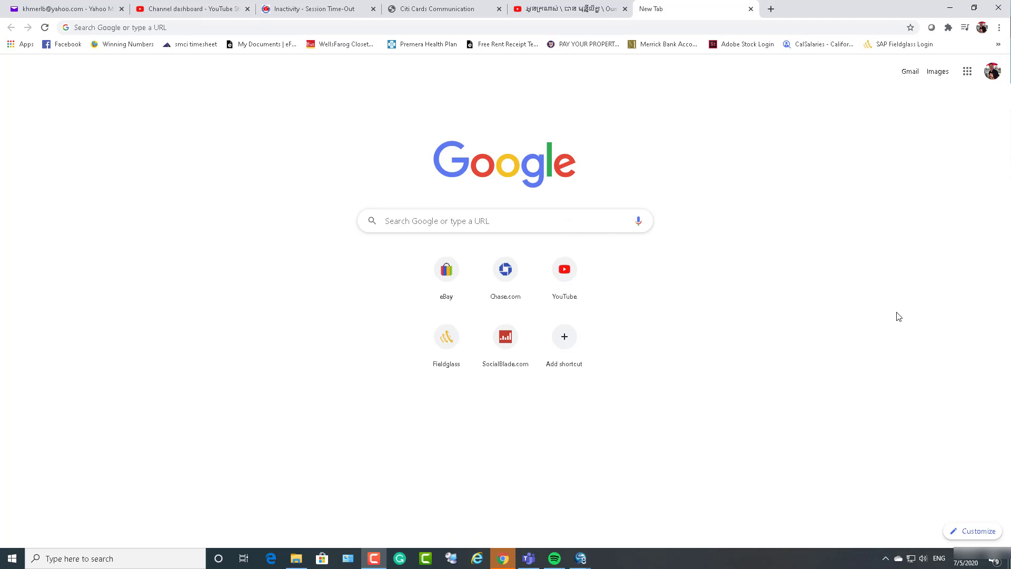
Search Google for 'download windows 10 iso'.
{"action": "left_click", "coordinate": [476, 221]}
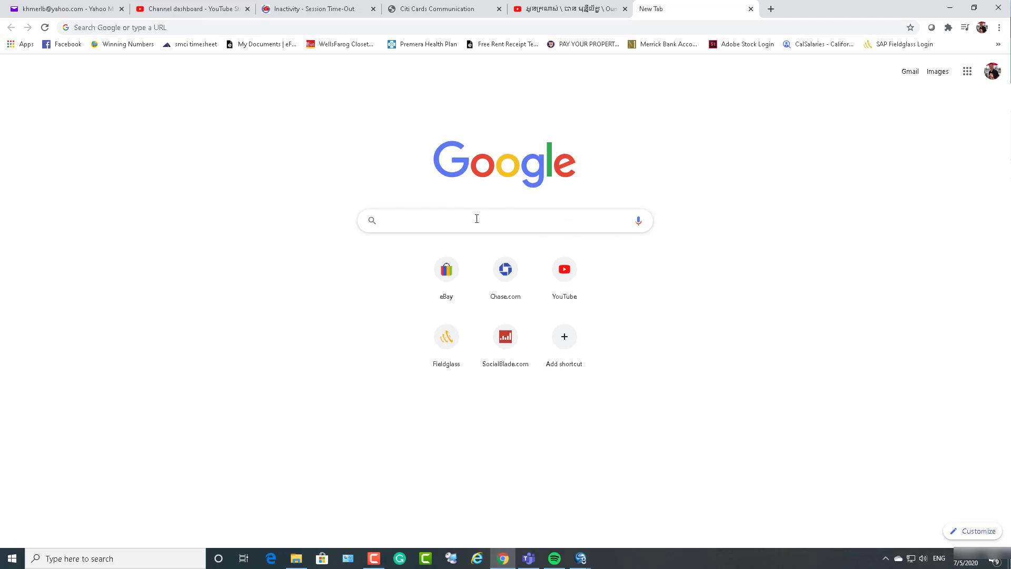
{"action": "left_click", "coordinate": [505, 220]}
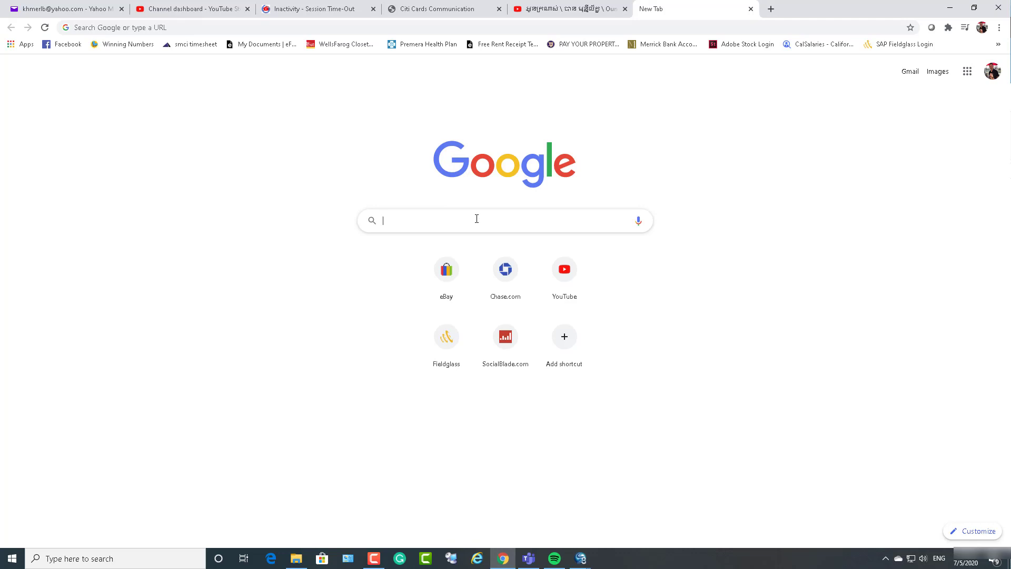
{"action": "type", "text": "download windows 10 iso"}
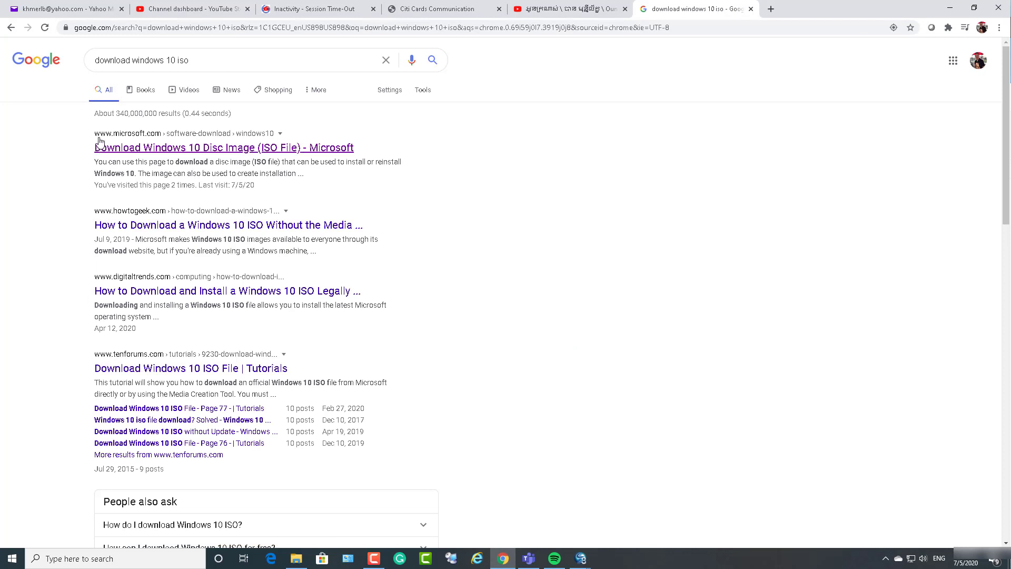
{"action": "mouse_move", "coordinate": [118, 156]}
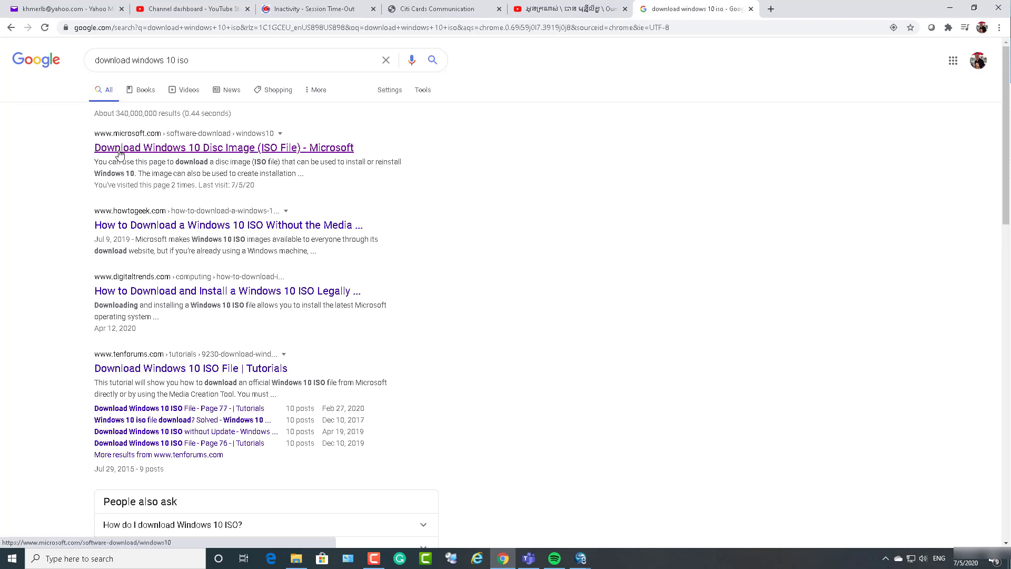
From the microsoft.com result, download the Media Creation Tool via 'Download tool now'.
{"action": "left_click", "coordinate": [224, 146]}
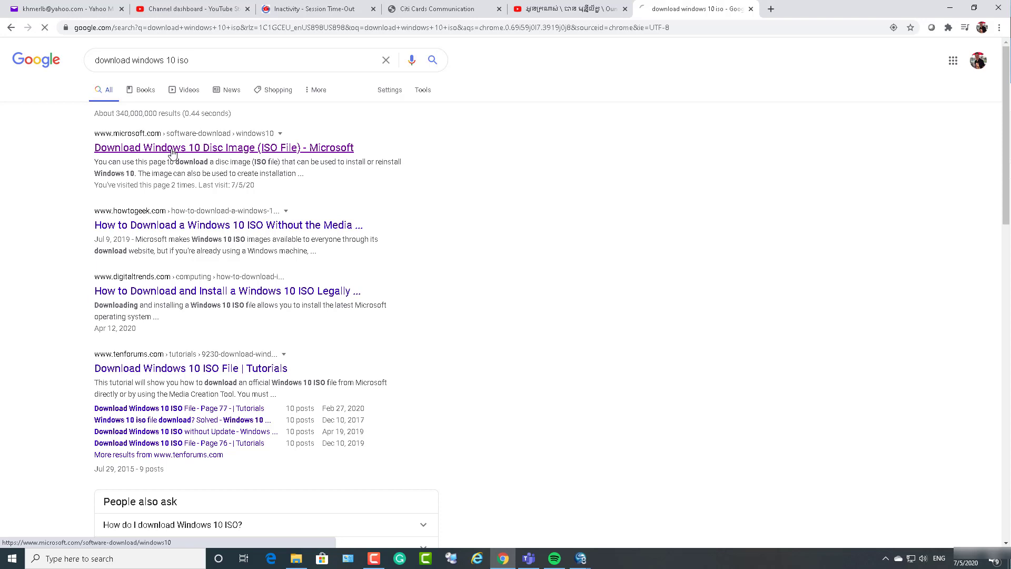
{"action": "left_click", "coordinate": [224, 147]}
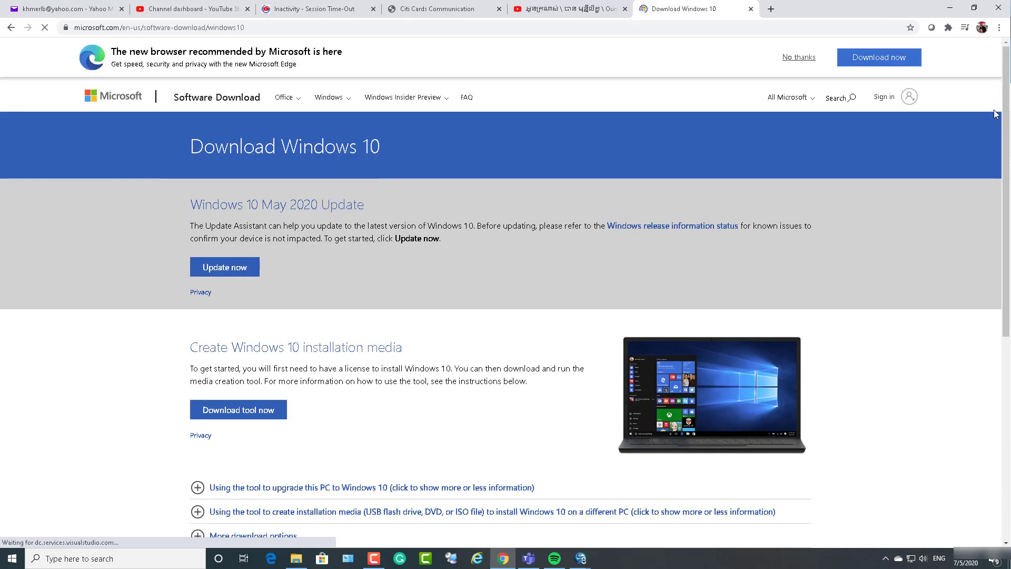
{"action": "scroll", "scroll_direction": "down", "scroll_amount": 3}
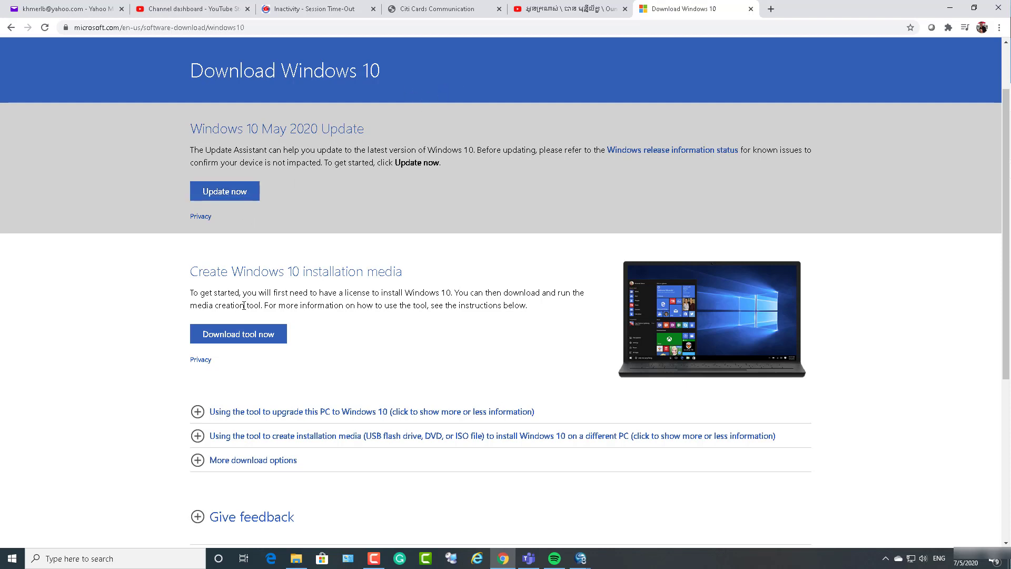
{"action": "mouse_move", "coordinate": [238, 333]}
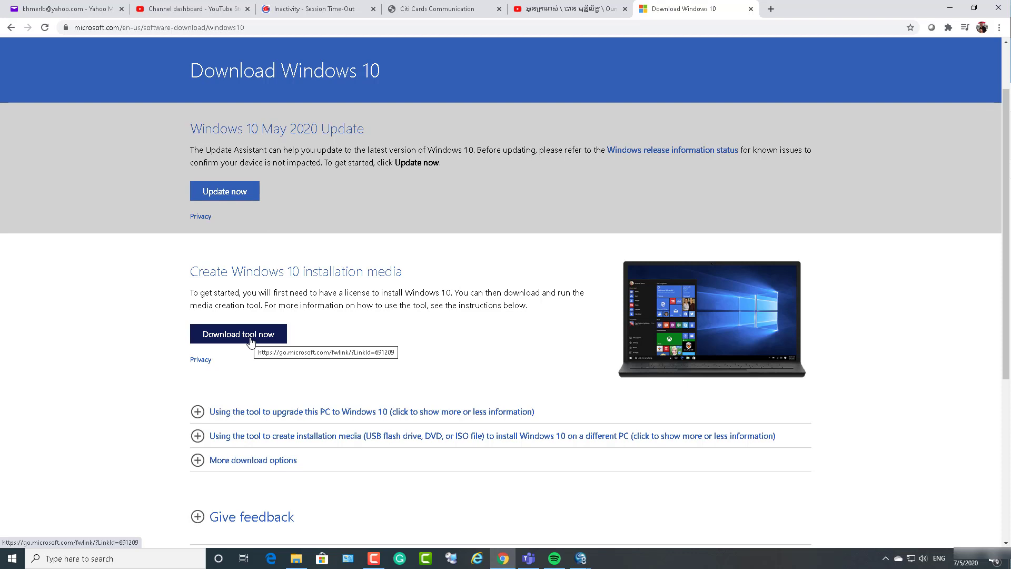
{"action": "mouse_move", "coordinate": [323, 323]}
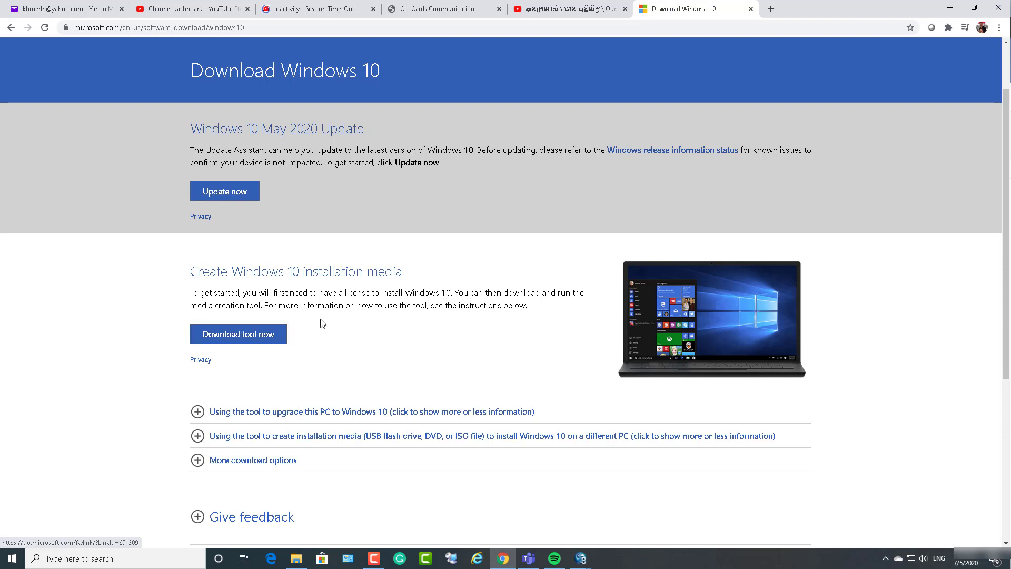
{"action": "mouse_move", "coordinate": [442, 302]}
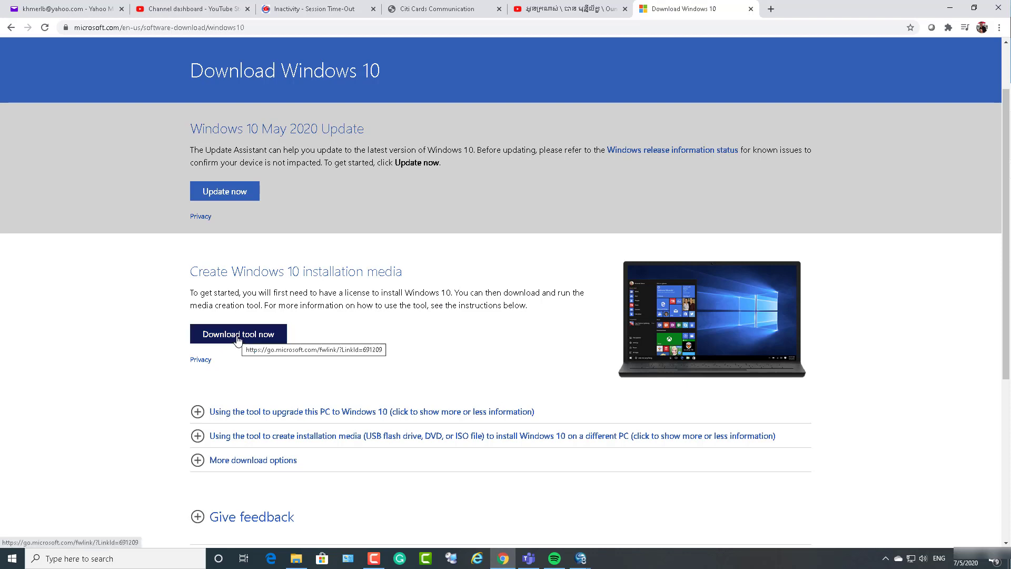
{"action": "left_click", "coordinate": [238, 333]}
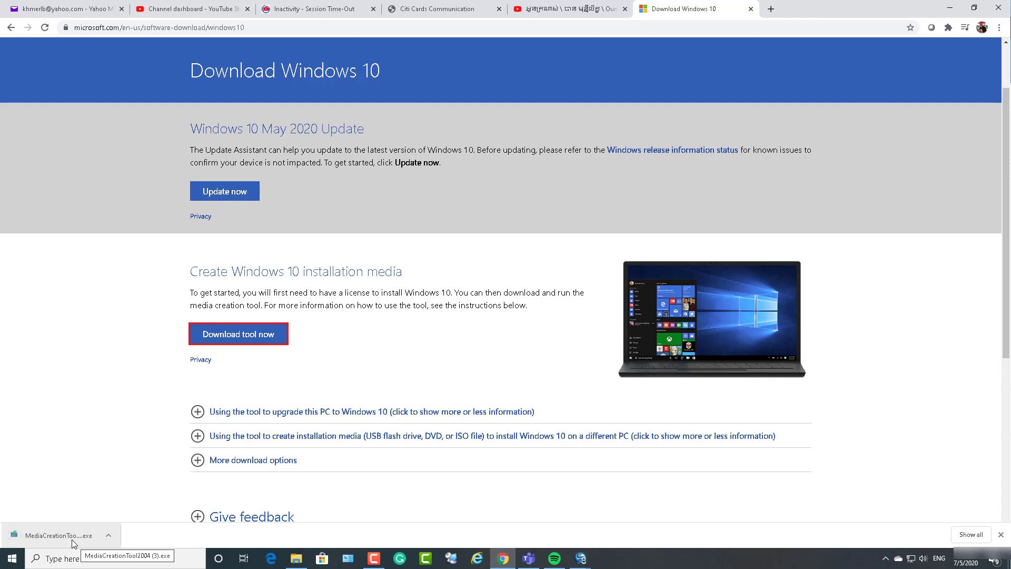
{"action": "mouse_move", "coordinate": [69, 537]}
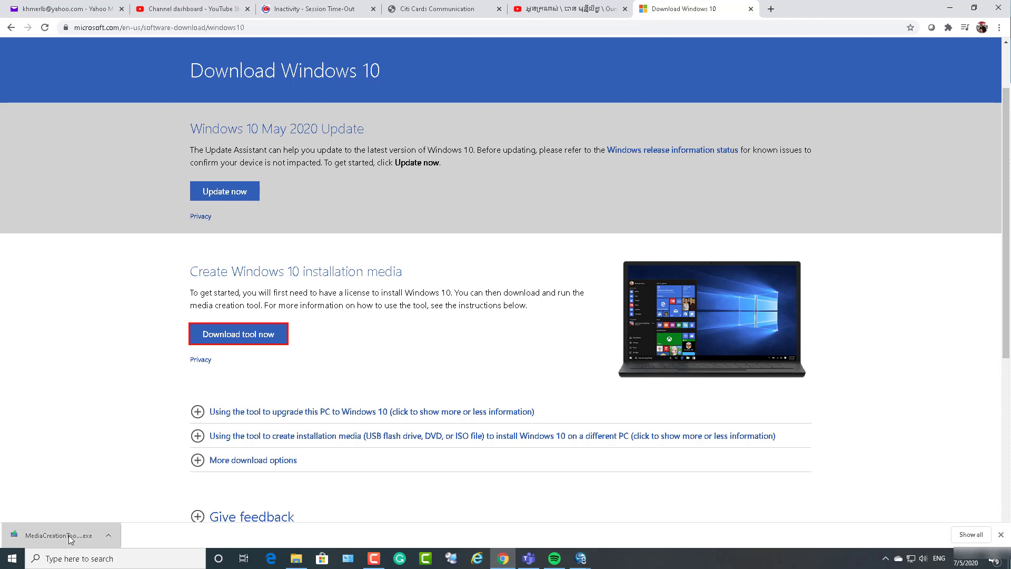
Launch MediaCreationTool.exe from the download bar and accept the license terms.
{"action": "left_click", "coordinate": [61, 534]}
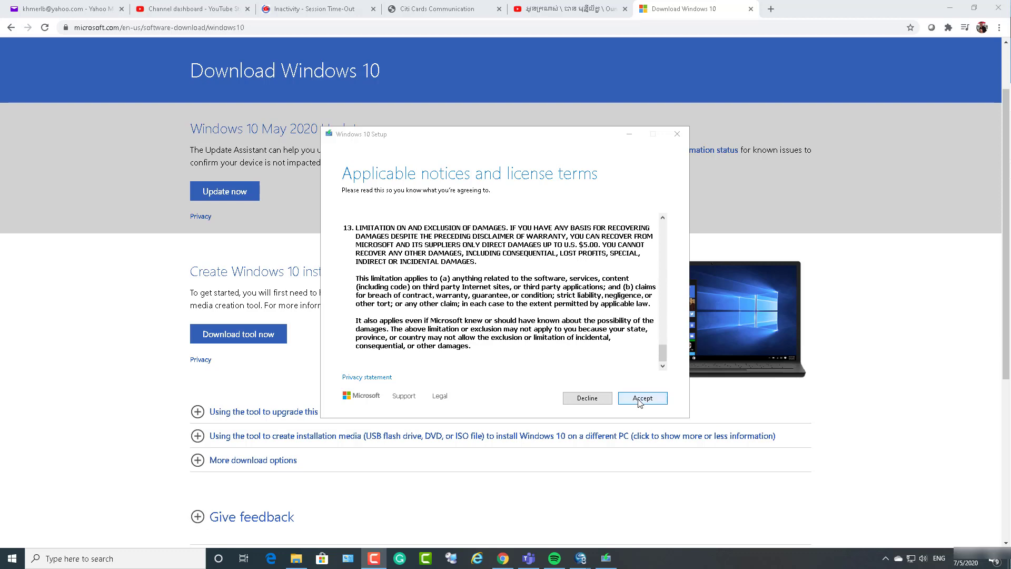
{"action": "left_click", "coordinate": [642, 398]}
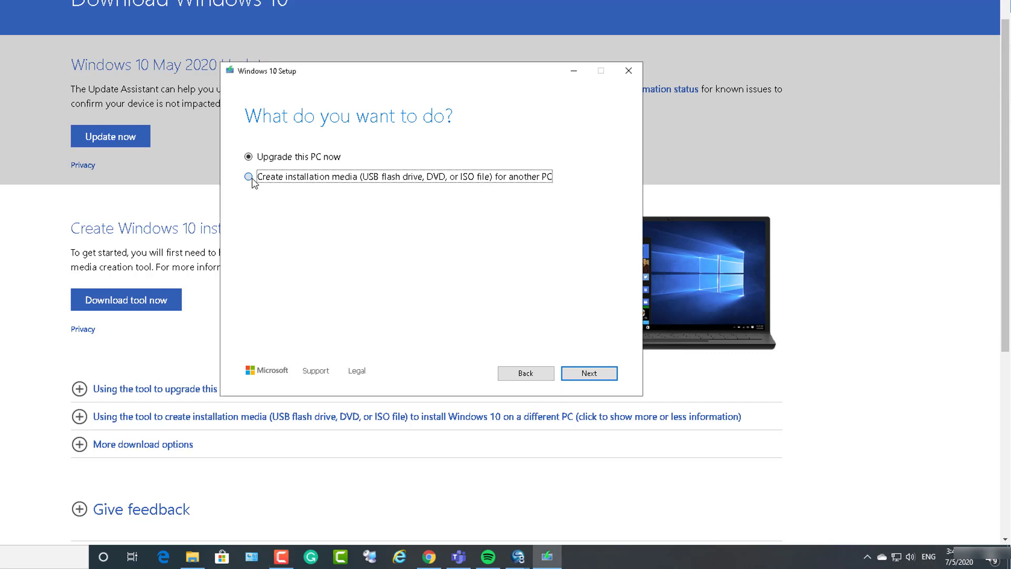
Choose to create installation media for another PC, dropping the recommended options.
{"action": "left_click", "coordinate": [248, 176]}
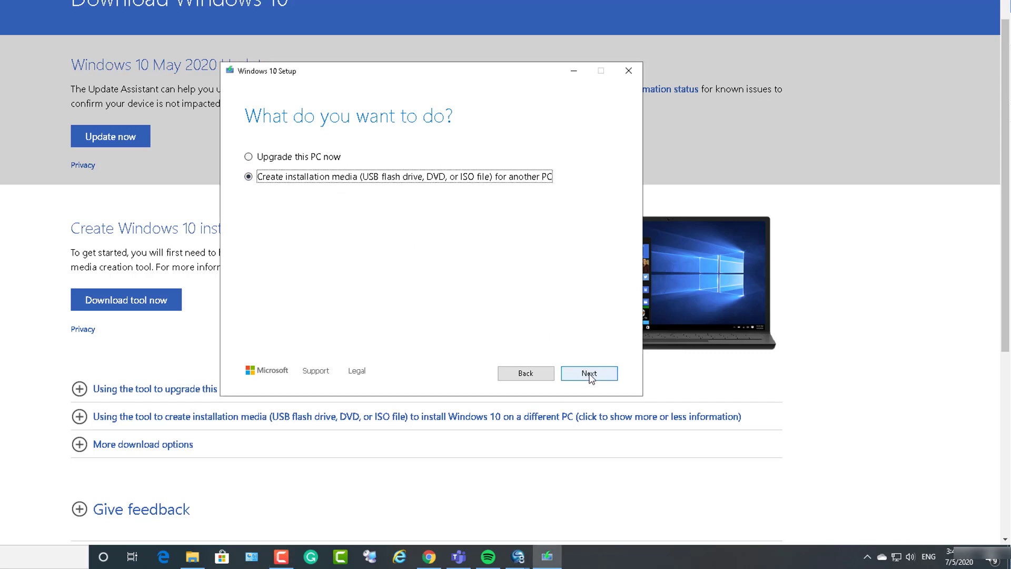
{"action": "left_click", "coordinate": [588, 373]}
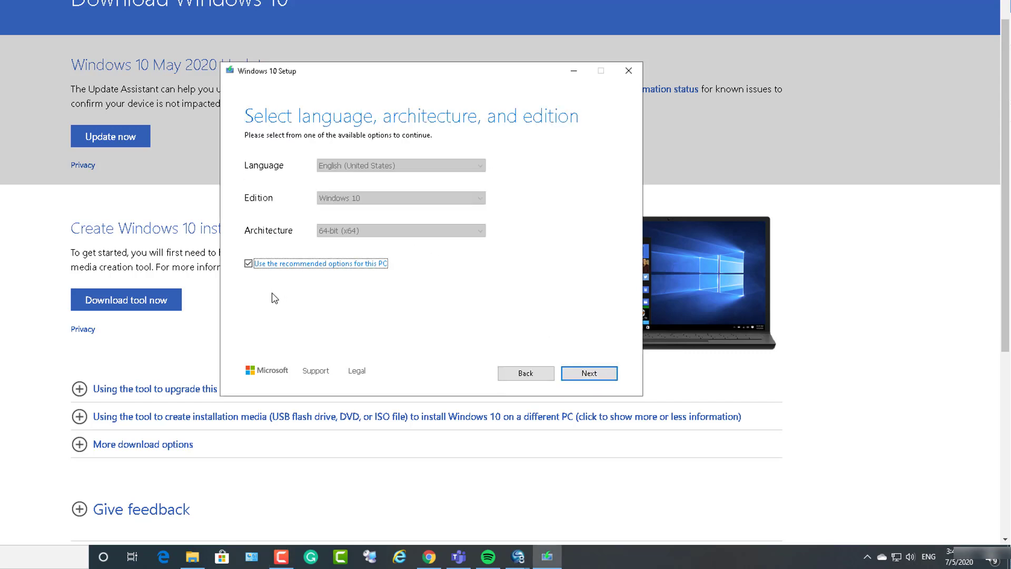
{"action": "mouse_move", "coordinate": [376, 132]}
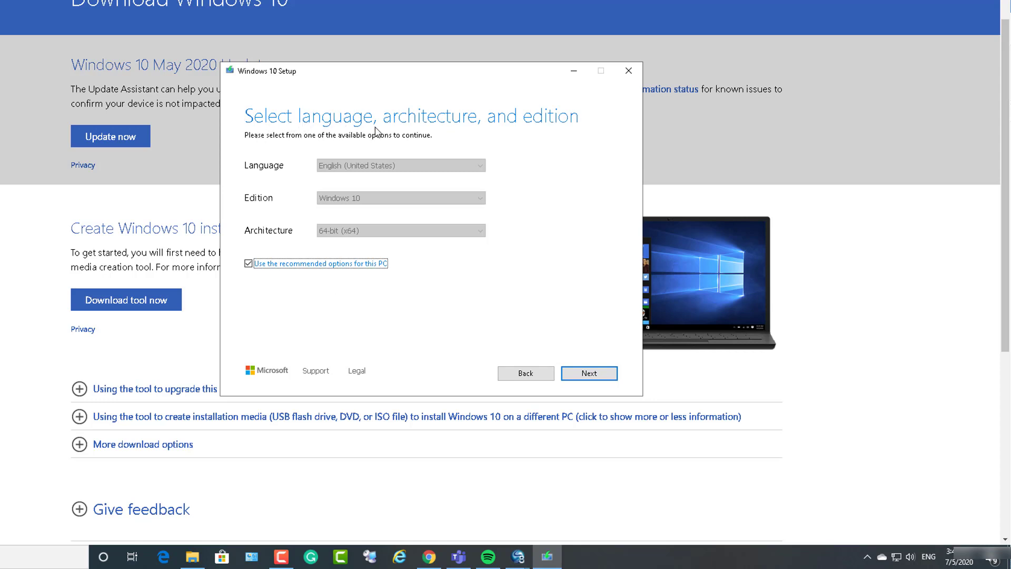
{"action": "left_click", "coordinate": [248, 263]}
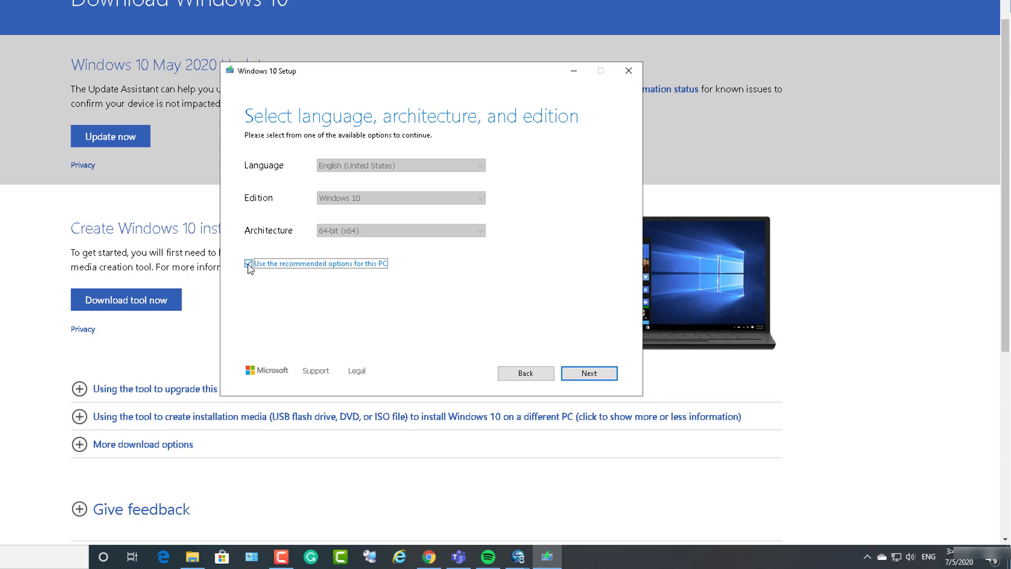
{"action": "left_click", "coordinate": [248, 263]}
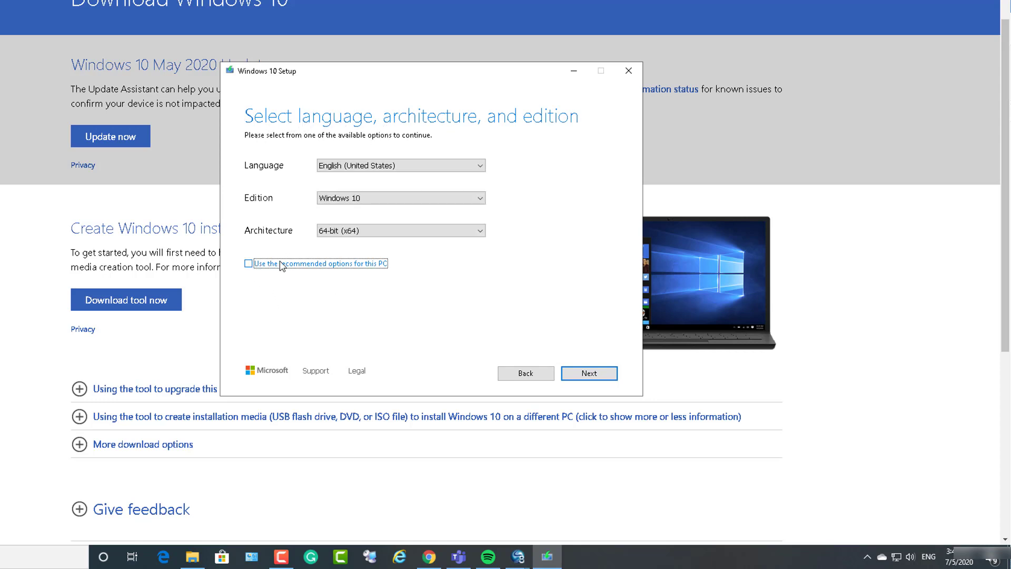
{"action": "mouse_move", "coordinate": [309, 277]}
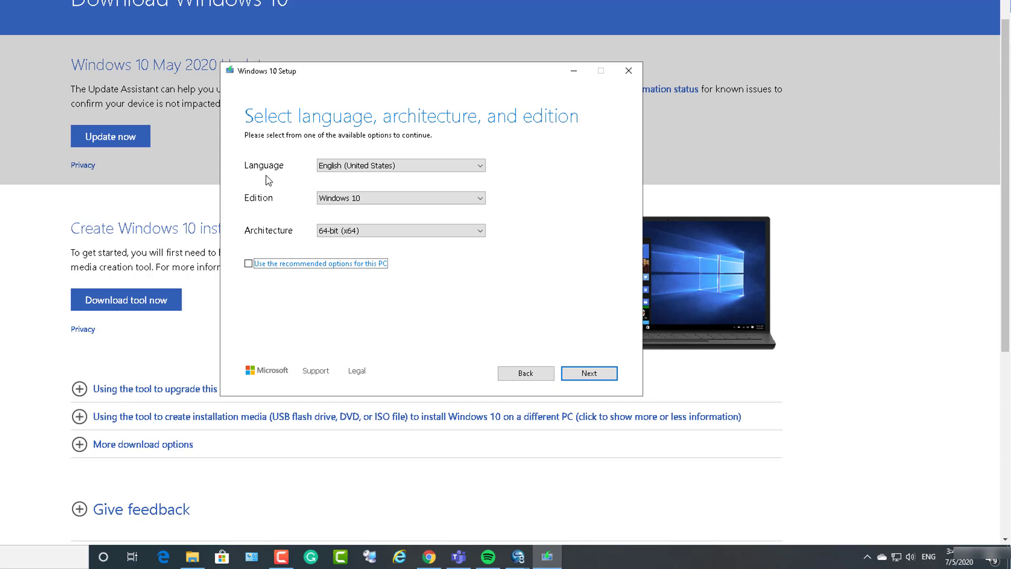
Keep English (United States) and 64-bit (x64), and select ISO file as the media.
{"action": "left_click", "coordinate": [399, 165]}
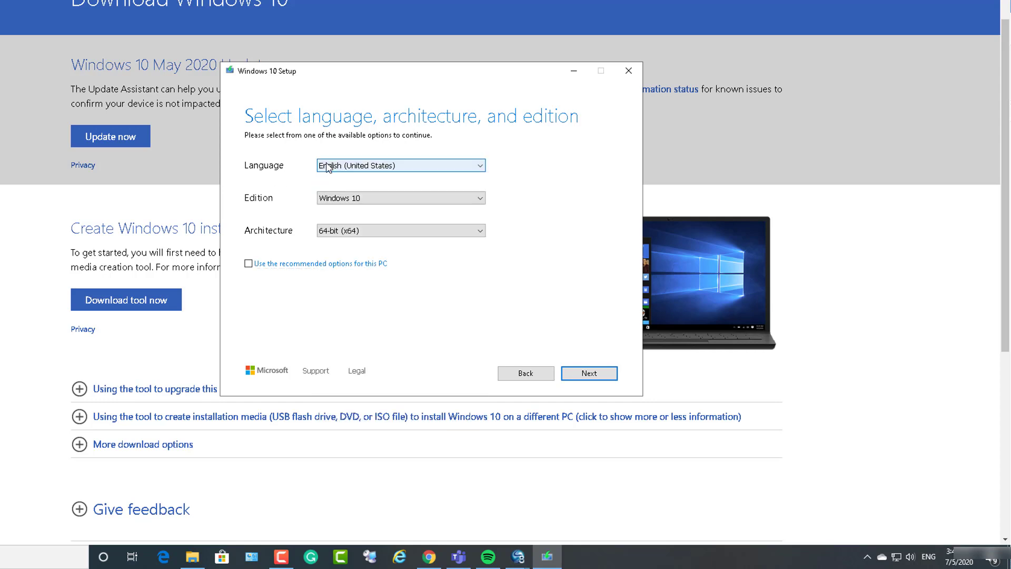
{"action": "left_click", "coordinate": [399, 197]}
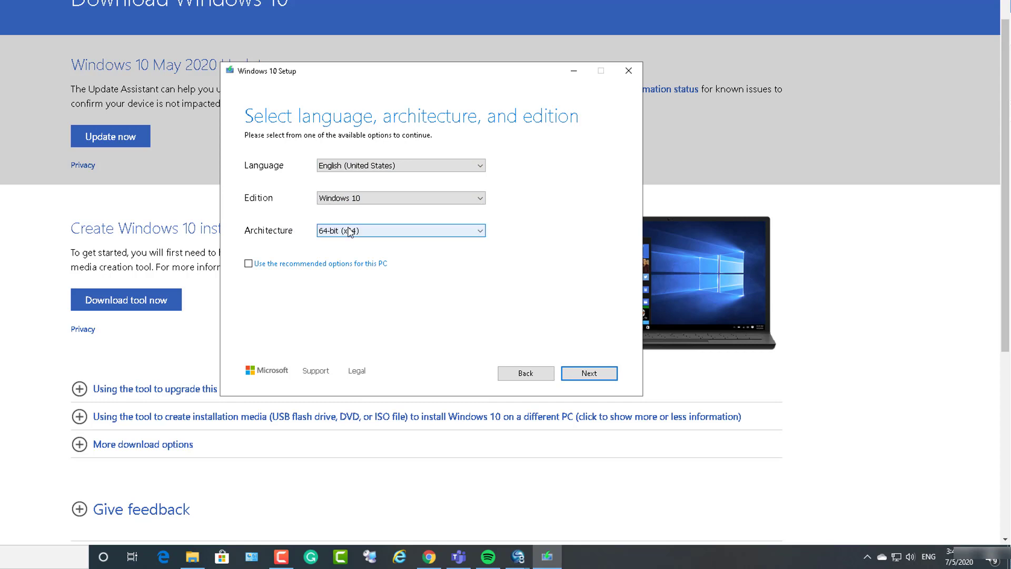
{"action": "left_click", "coordinate": [399, 230]}
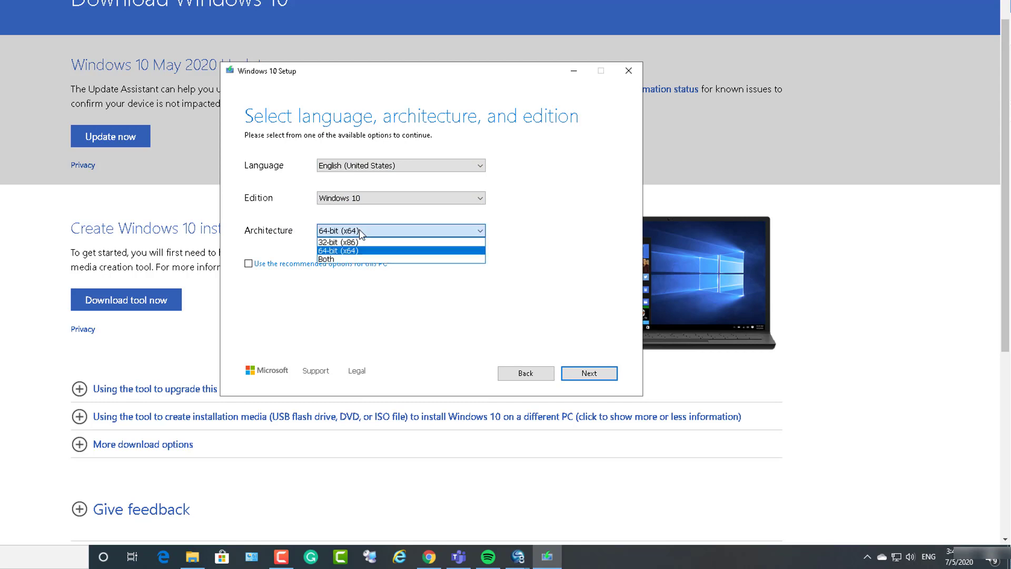
{"action": "mouse_move", "coordinate": [353, 258]}
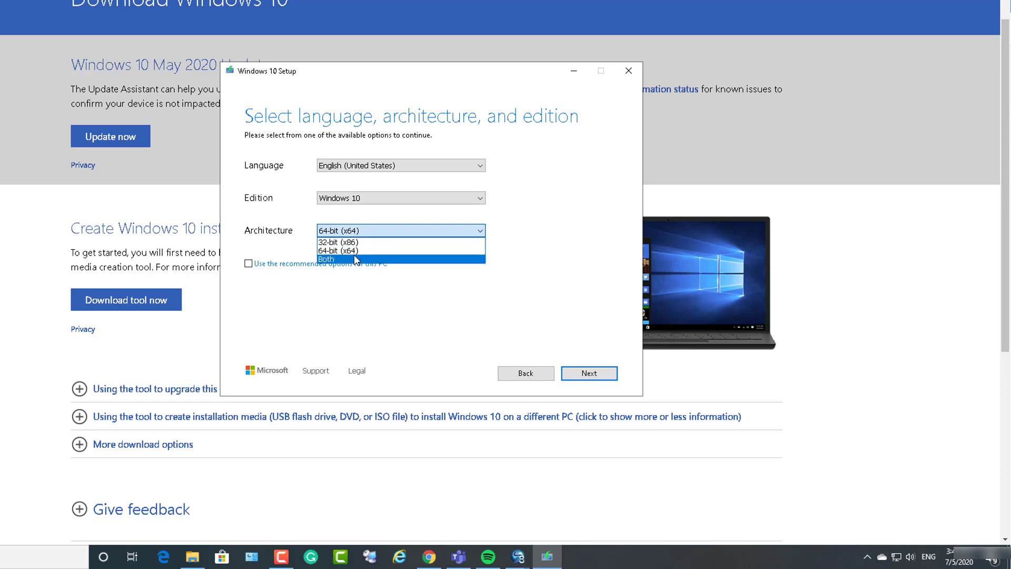
{"action": "left_click", "coordinate": [400, 230]}
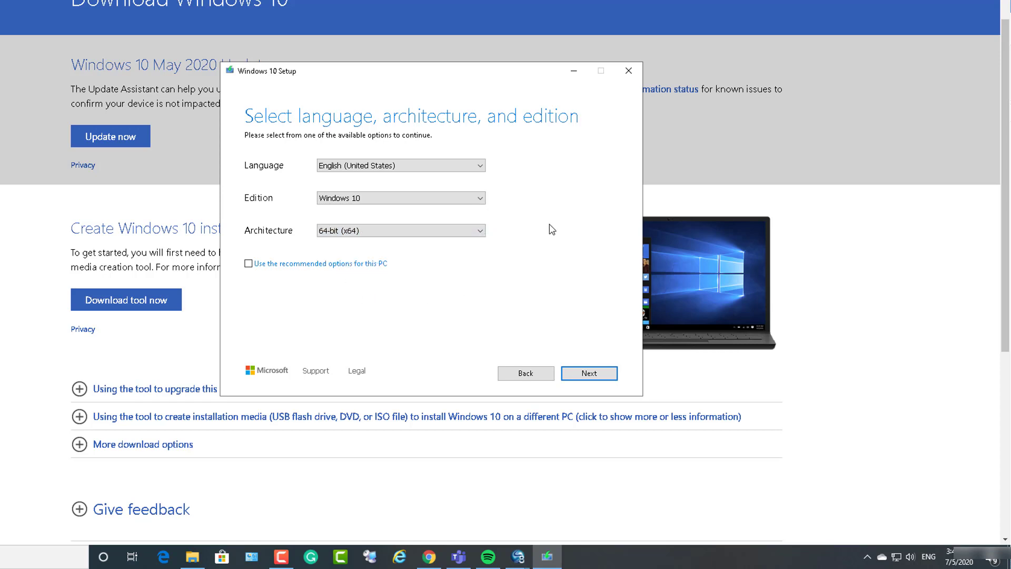
{"action": "mouse_move", "coordinate": [456, 308]}
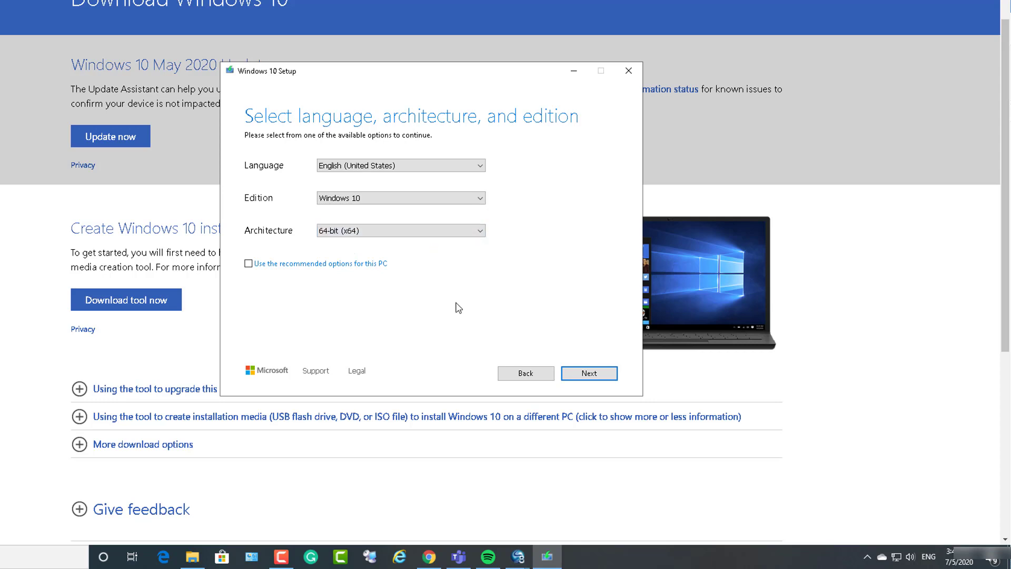
{"action": "left_click", "coordinate": [588, 373]}
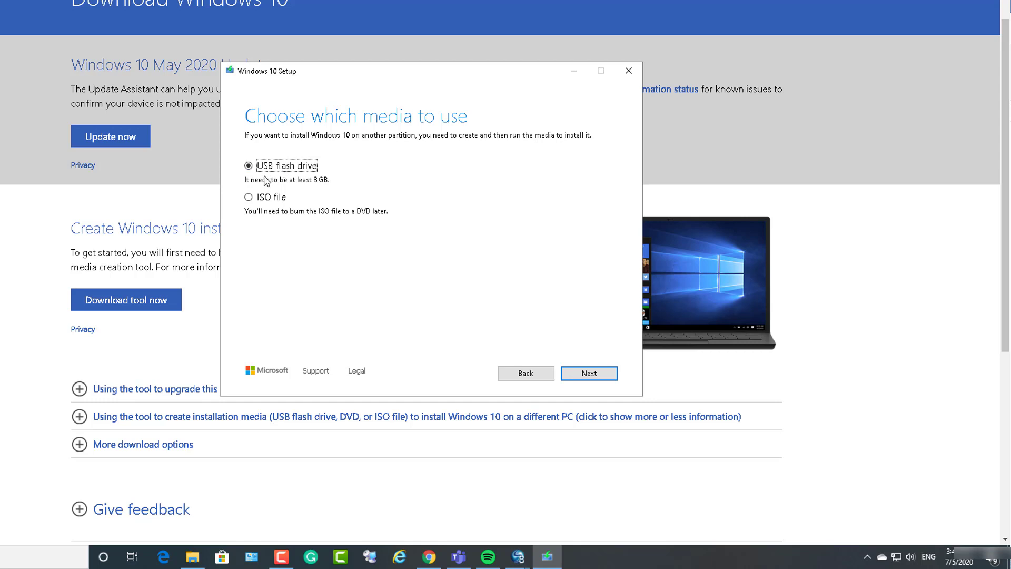
{"action": "left_click", "coordinate": [248, 165]}
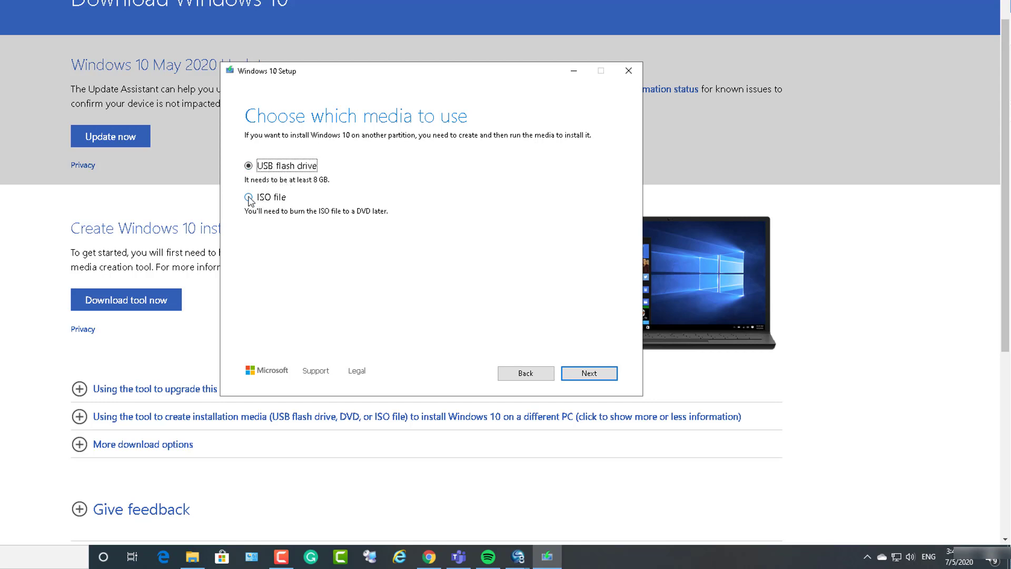
{"action": "left_click", "coordinate": [248, 197]}
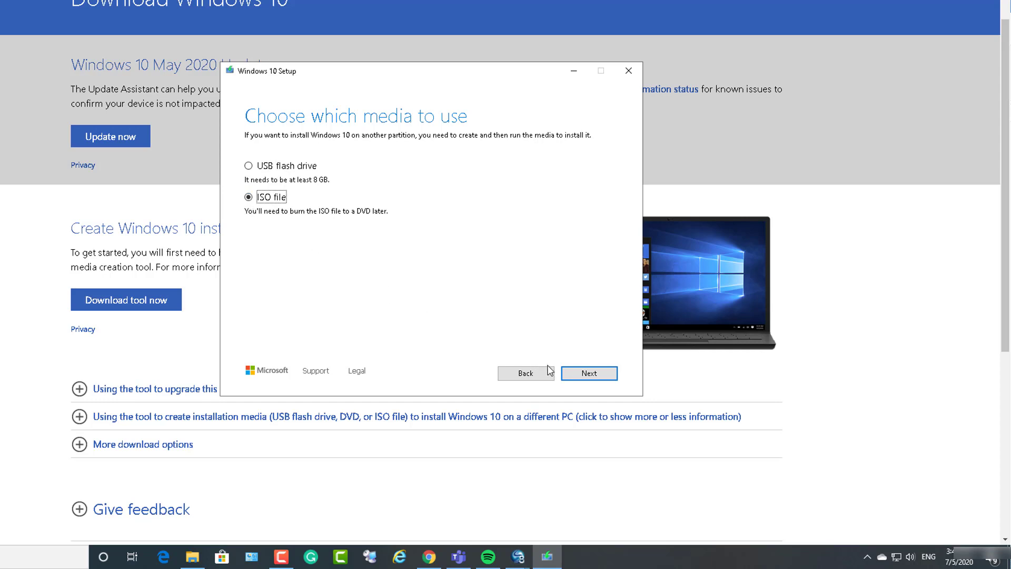
Name the ISO Windows10_2004 in Documents and save it to begin downloading.
{"action": "left_click", "coordinate": [587, 373]}
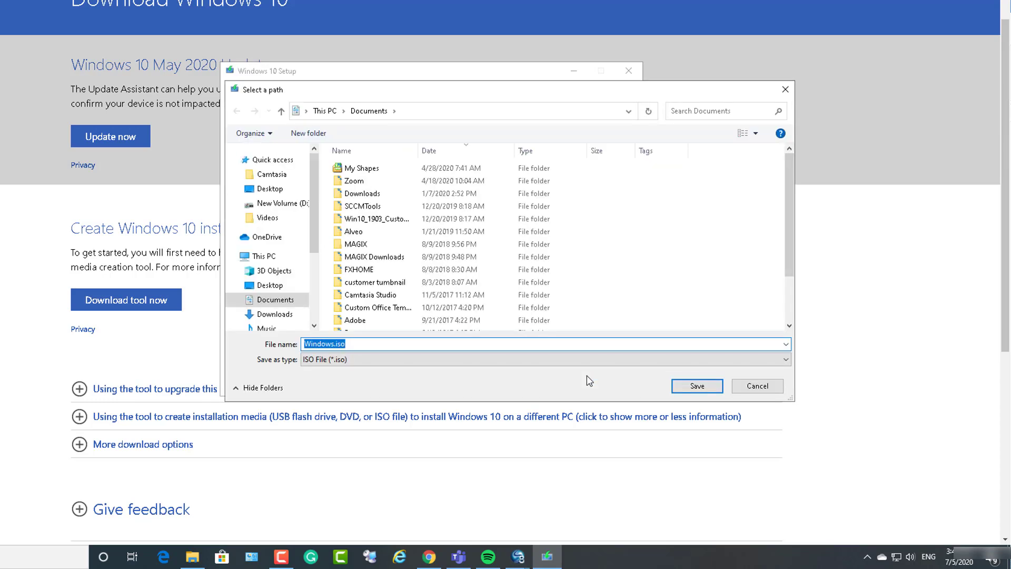
{"action": "left_click", "coordinate": [332, 344]}
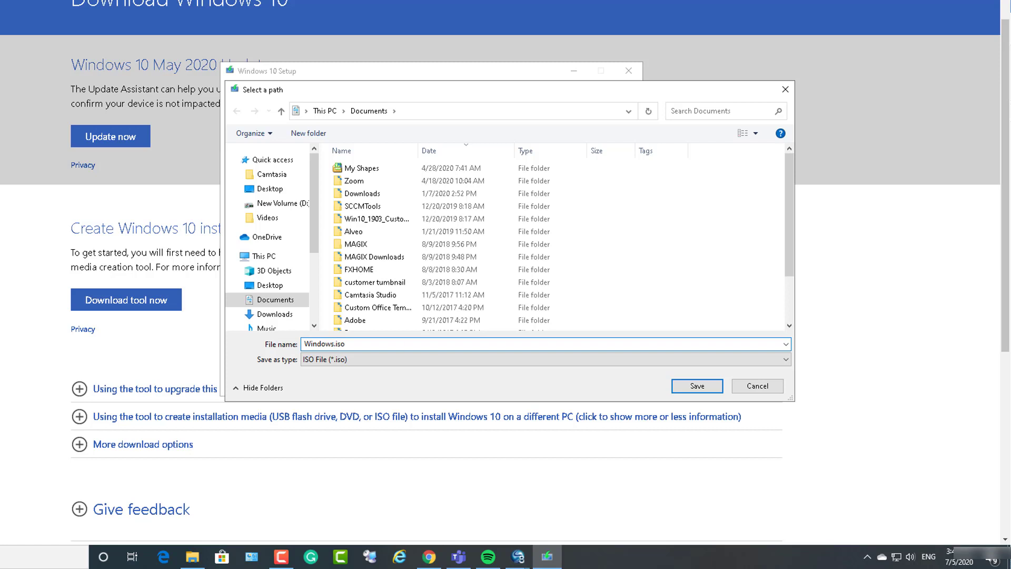
{"action": "left_click", "coordinate": [416, 360]}
{"action": "type", "text": "10_2004"}
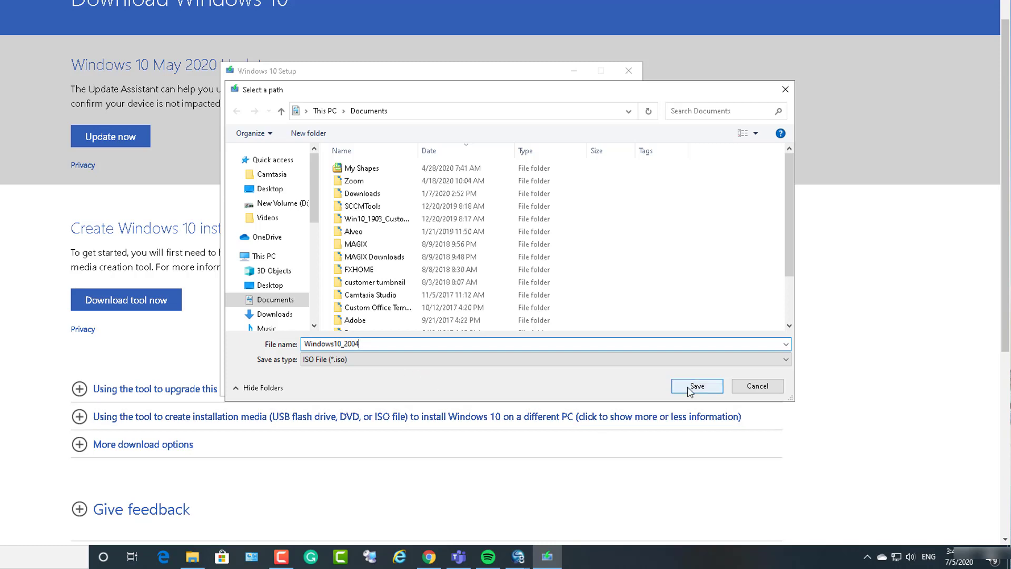
{"action": "left_click", "coordinate": [695, 386]}
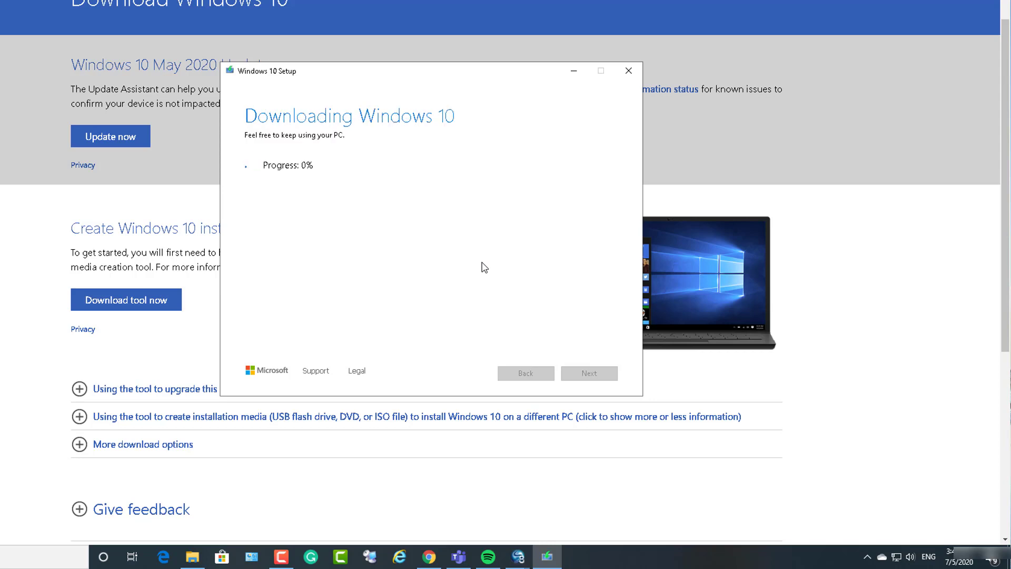
{"action": "mouse_move", "coordinate": [483, 253]}
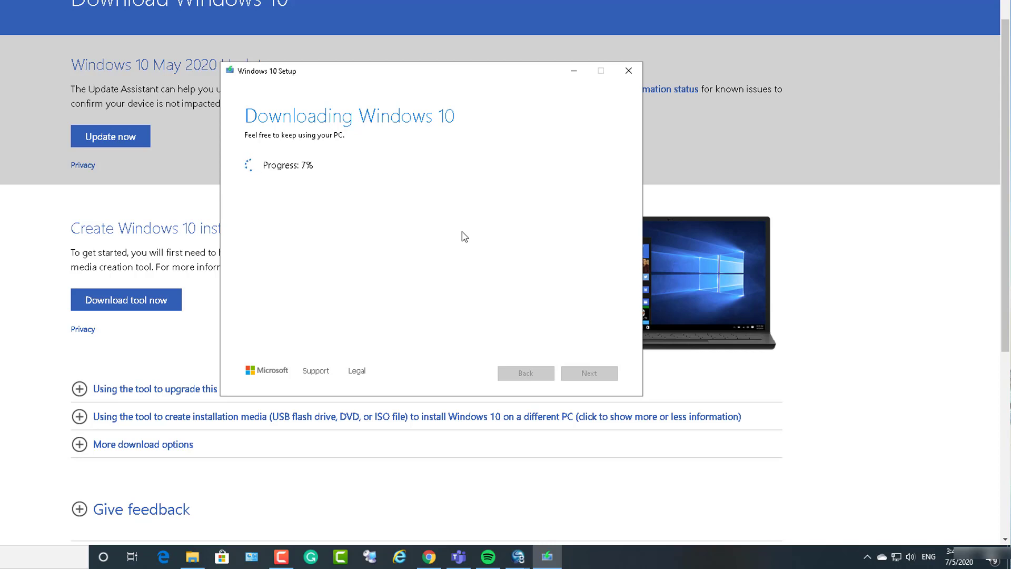
{"action": "mouse_move", "coordinate": [448, 220]}
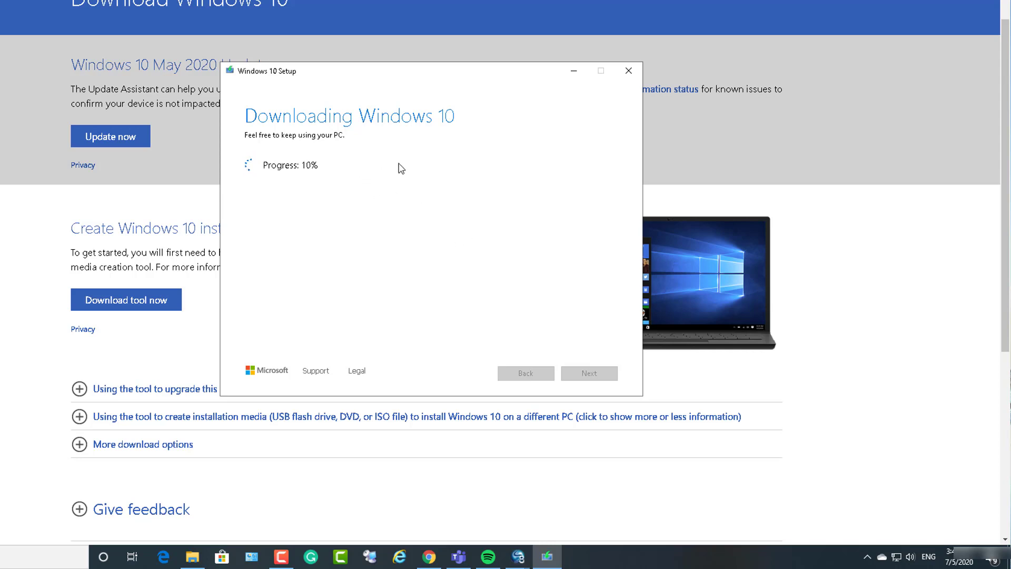
{"action": "mouse_move", "coordinate": [445, 198]}
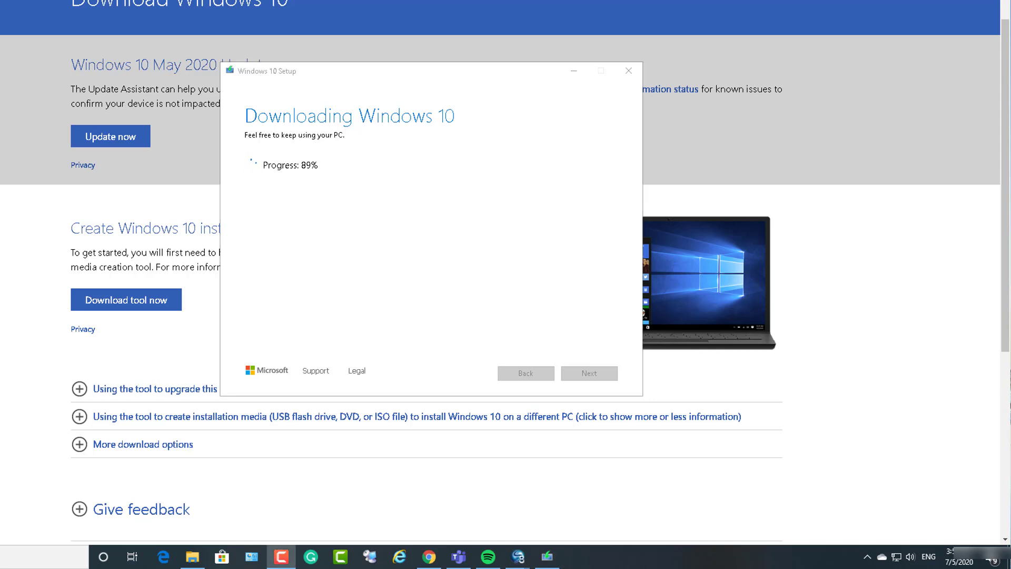
{"action": "mouse_move", "coordinate": [318, 193]}
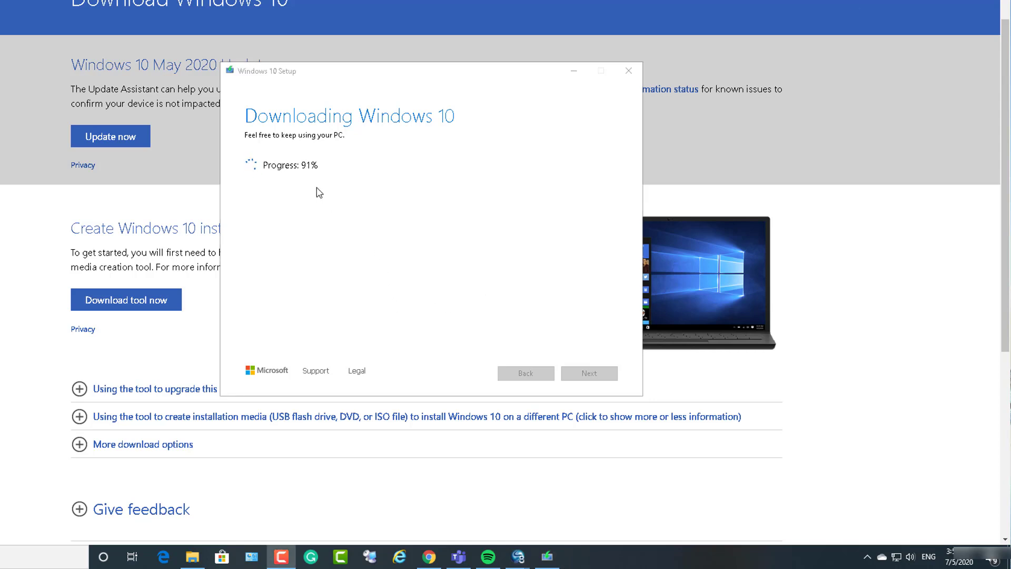
{"action": "mouse_move", "coordinate": [462, 257]}
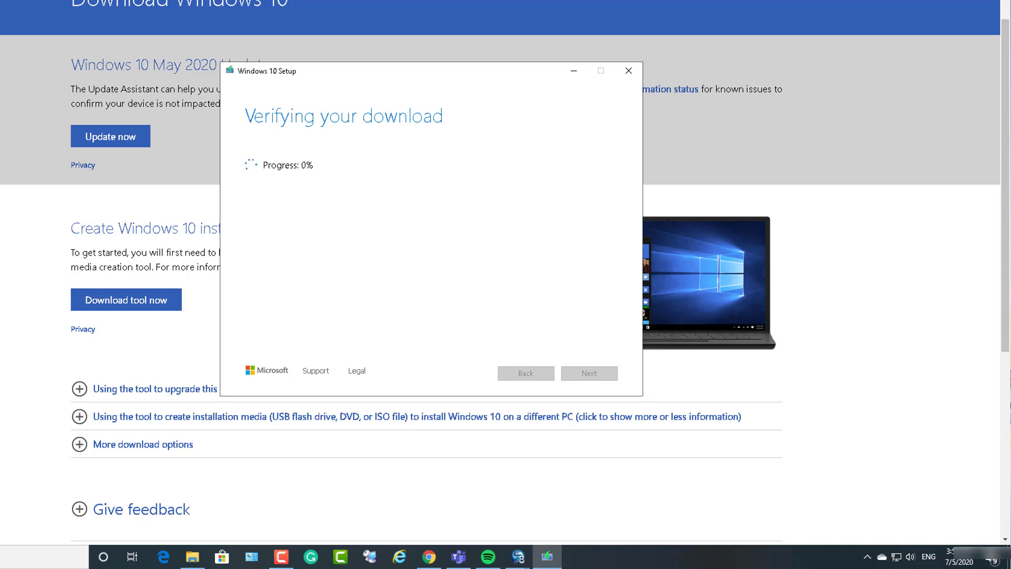
{"action": "mouse_move", "coordinate": [412, 264]}
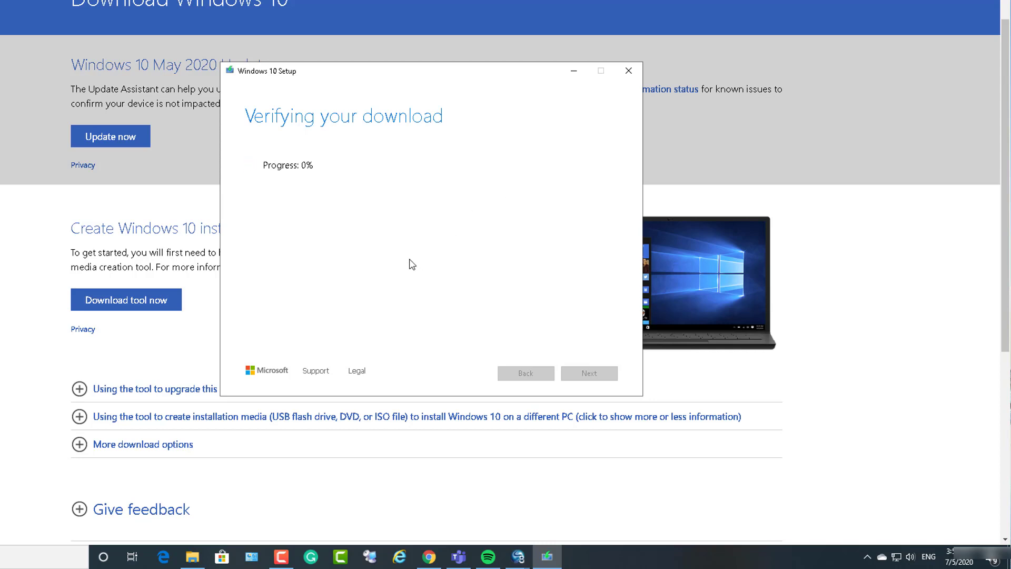
{"action": "mouse_move", "coordinate": [443, 137]}
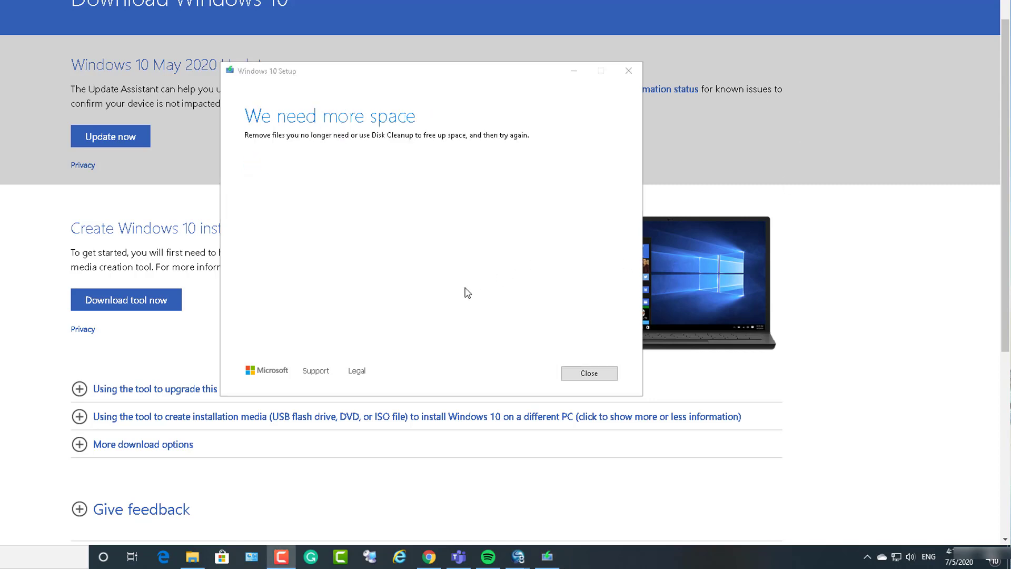
{"action": "mouse_move", "coordinate": [452, 251]}
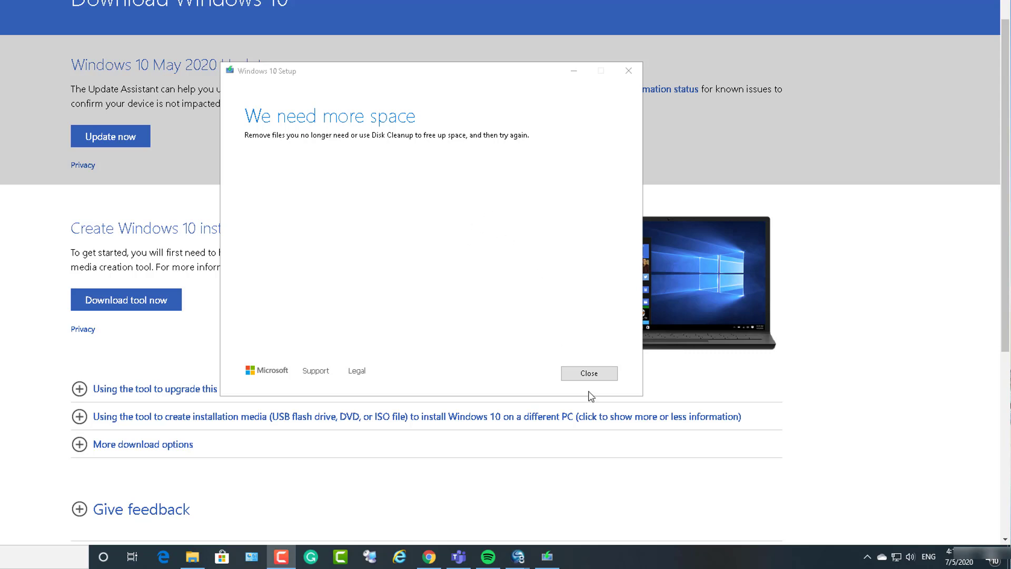
Close the failed setup tool and view Downloads in File Explorer sorted by date modified.
{"action": "left_click", "coordinate": [588, 373]}
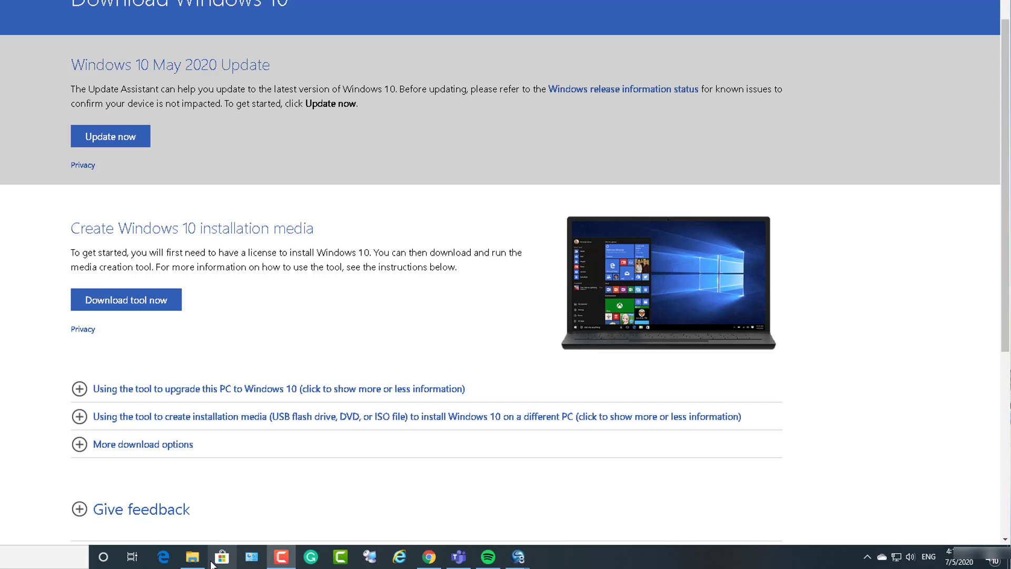
{"action": "left_click", "coordinate": [191, 556]}
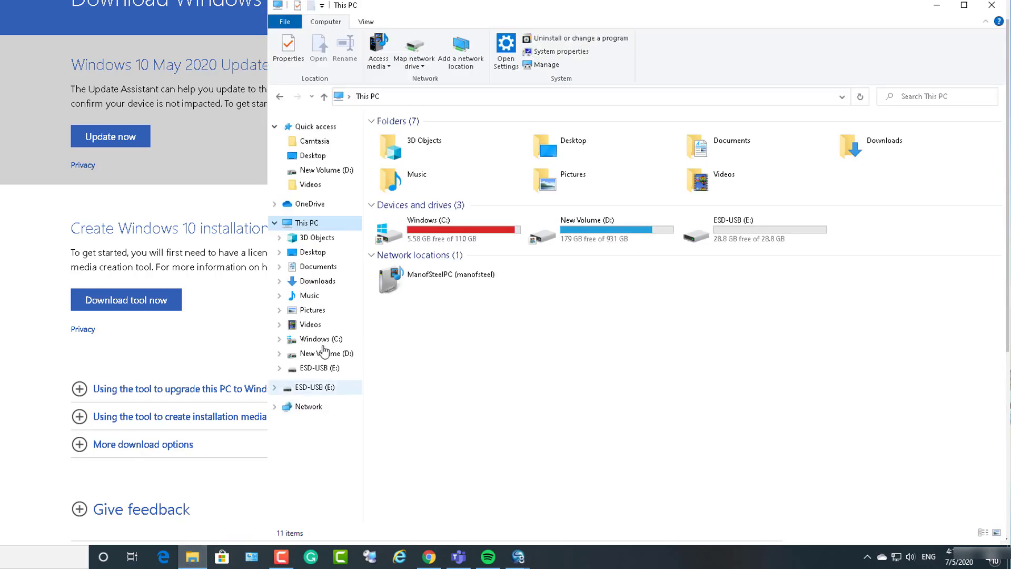
{"action": "mouse_move", "coordinate": [310, 295]}
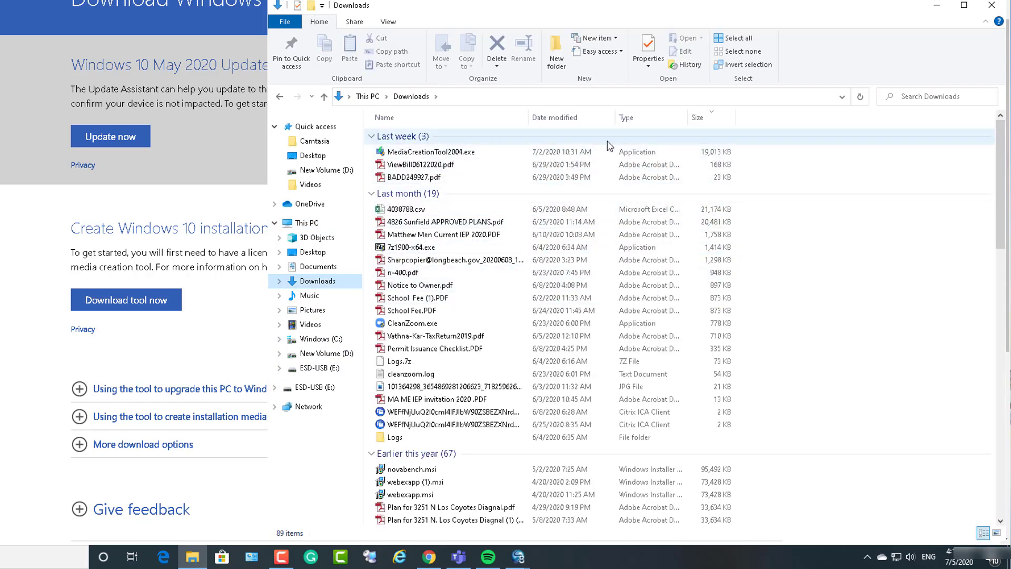
{"action": "left_click", "coordinate": [570, 117]}
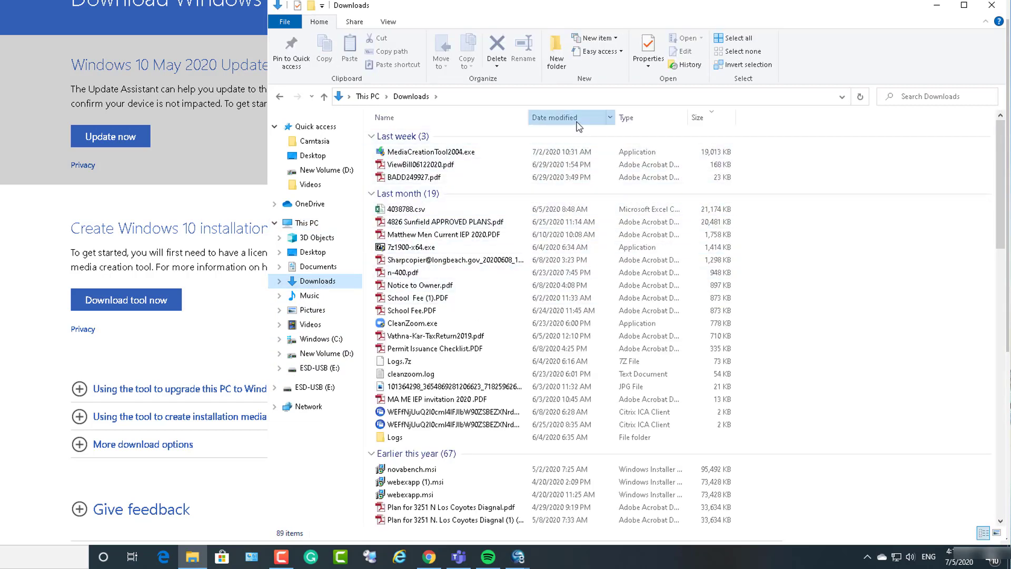
{"action": "left_click", "coordinate": [570, 118]}
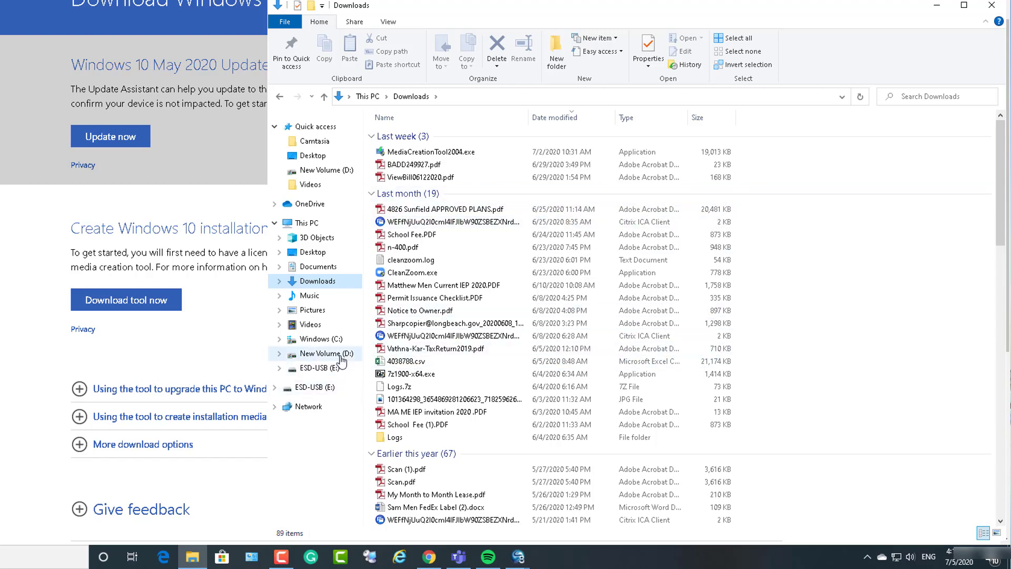
Open New Volume (D:) and reverse its date-modified sort order.
{"action": "left_click", "coordinate": [325, 353]}
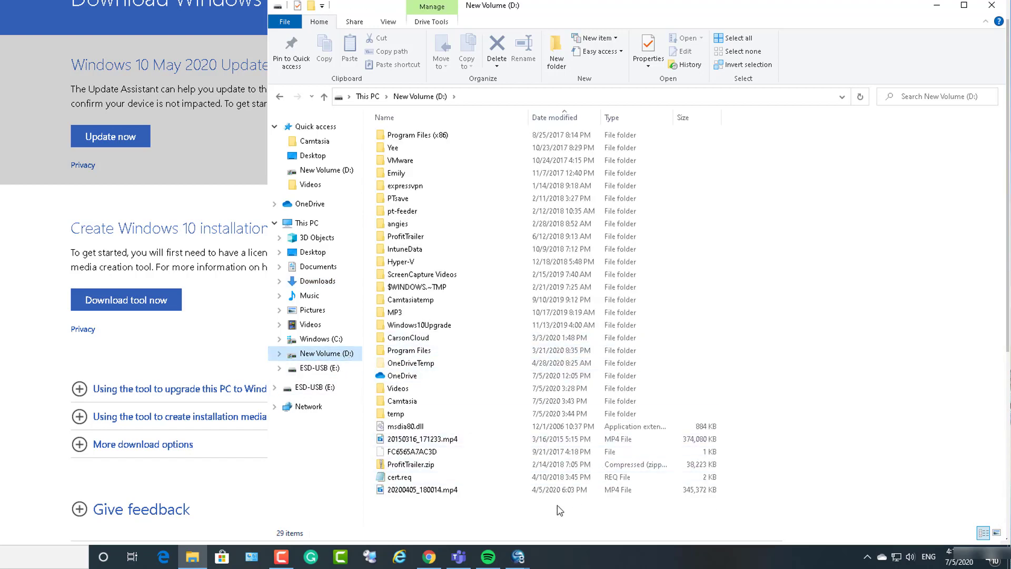
{"action": "mouse_move", "coordinate": [422, 489]}
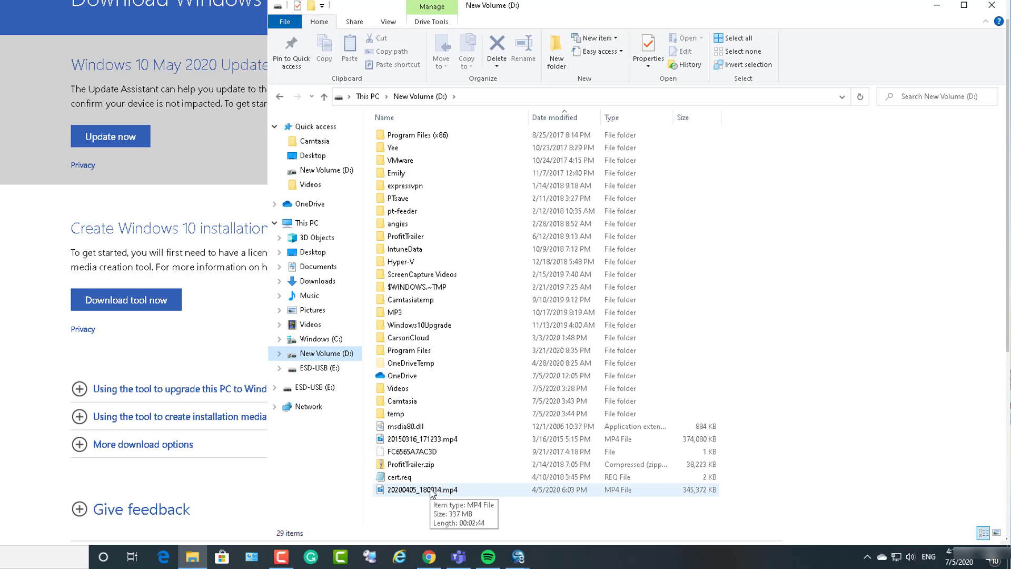
{"action": "mouse_move", "coordinate": [461, 492]}
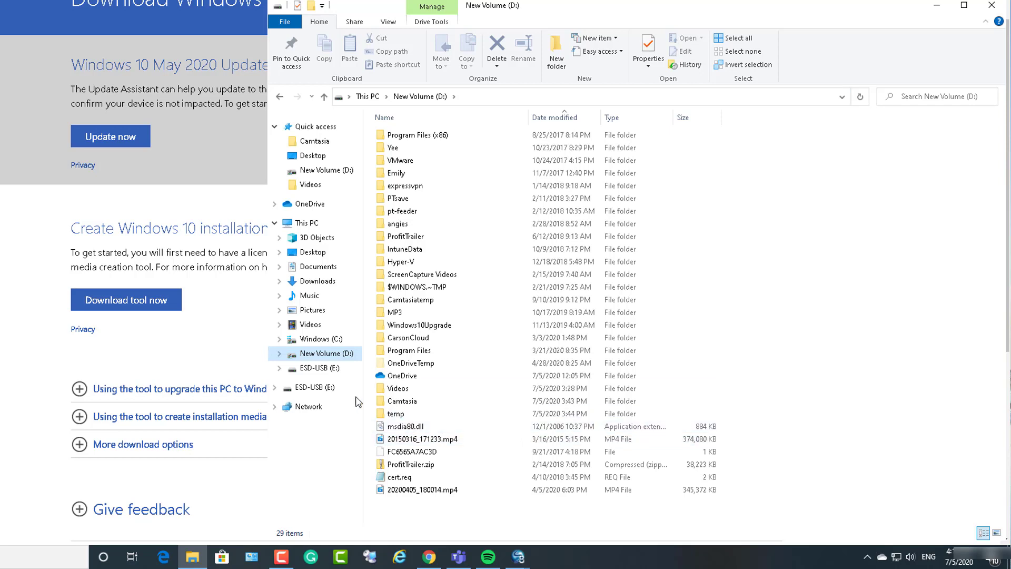
{"action": "left_click", "coordinate": [410, 452]}
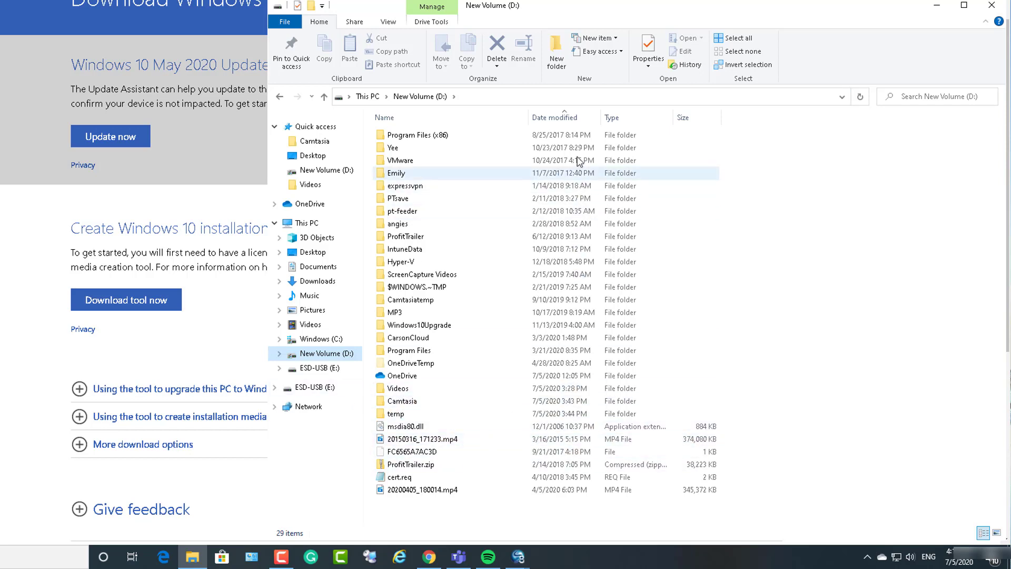
{"action": "left_click", "coordinate": [551, 117]}
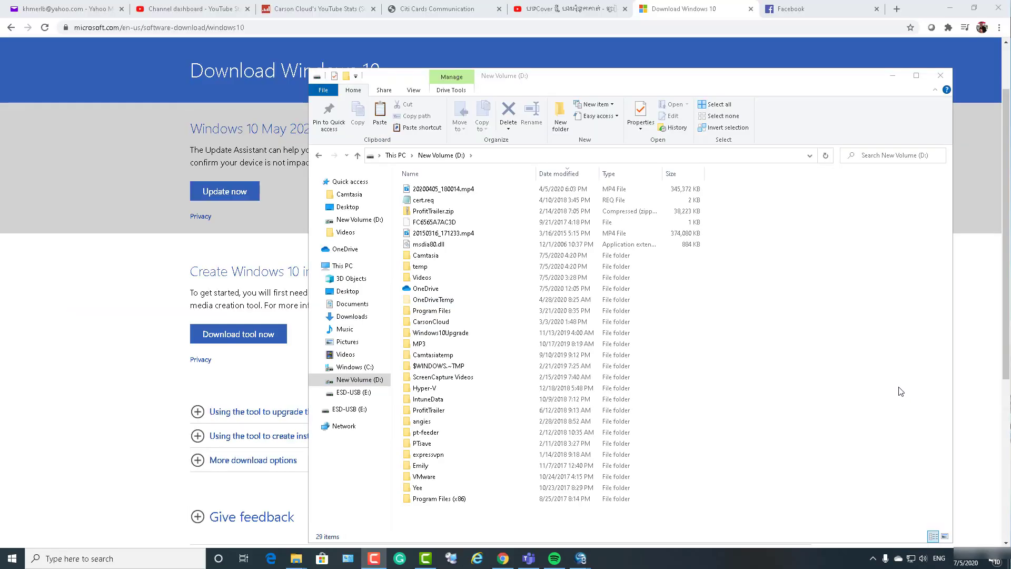
Open Documents and select the 3.85 GB Windows10_2004.iso file.
{"action": "left_click", "coordinate": [441, 188]}
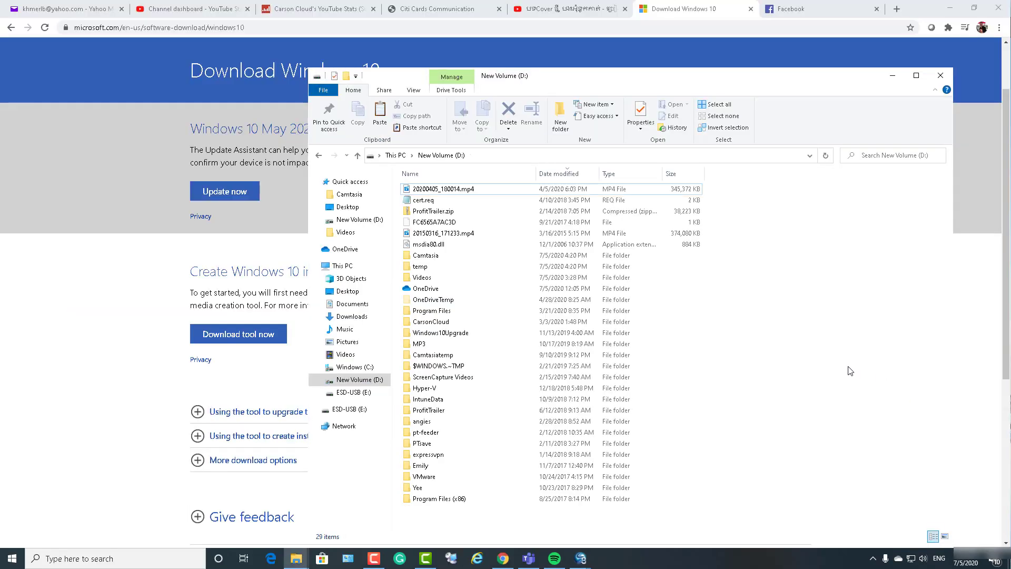
{"action": "mouse_move", "coordinate": [802, 324]}
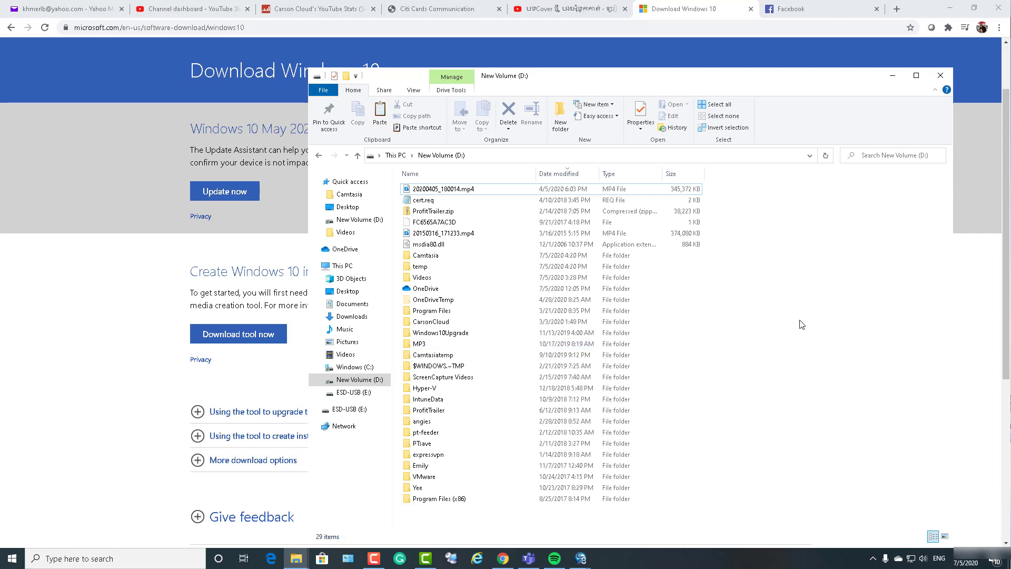
{"action": "mouse_move", "coordinate": [839, 350]}
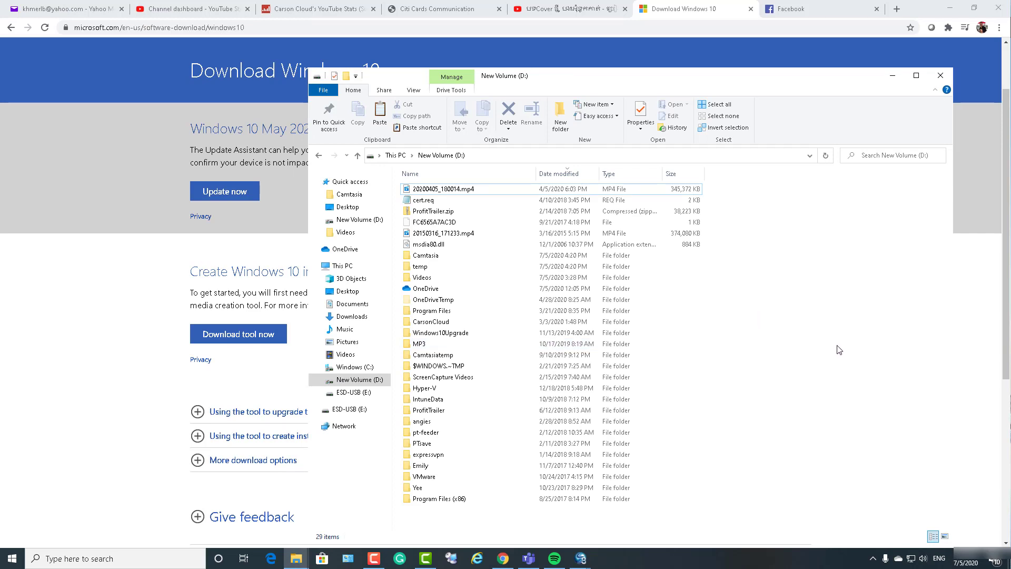
{"action": "mouse_move", "coordinate": [352, 304]}
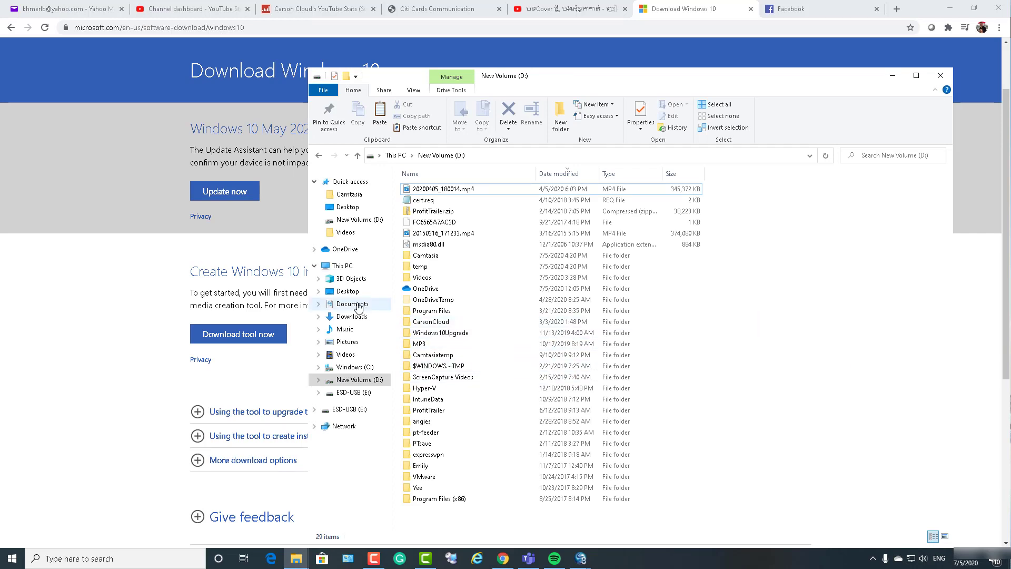
{"action": "left_click", "coordinate": [352, 304]}
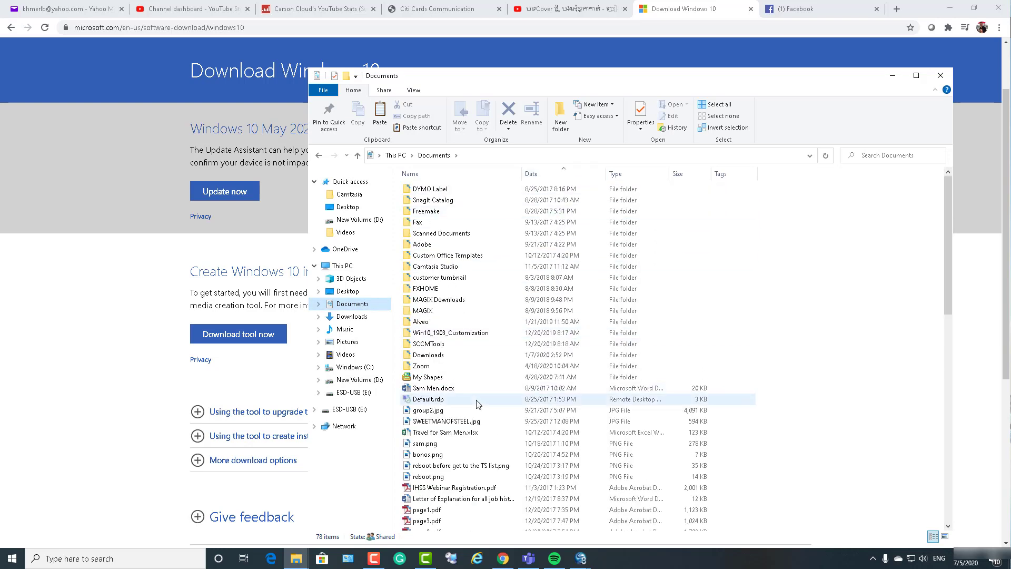
{"action": "left_click", "coordinate": [451, 376]}
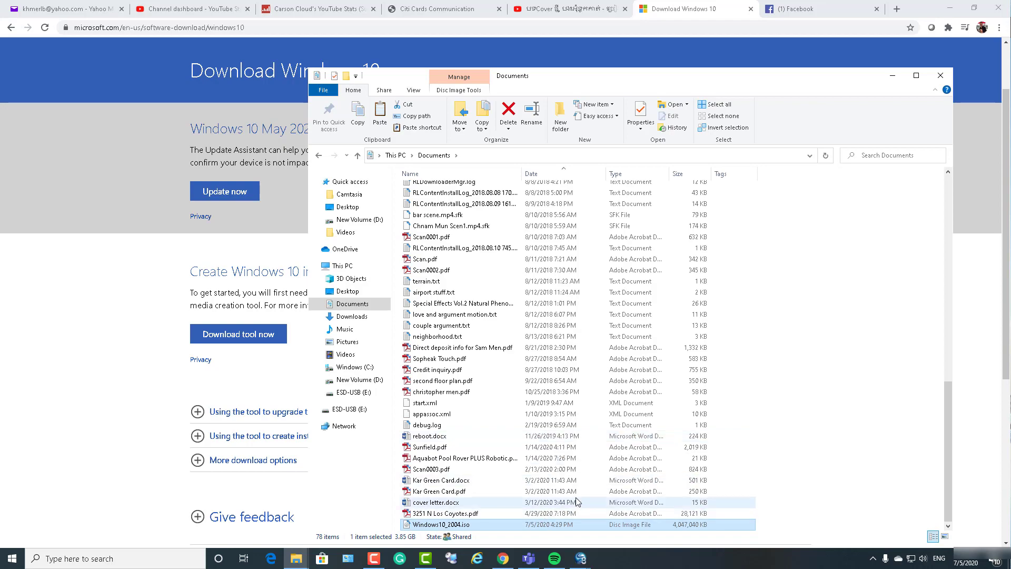
{"action": "mouse_move", "coordinate": [460, 528]}
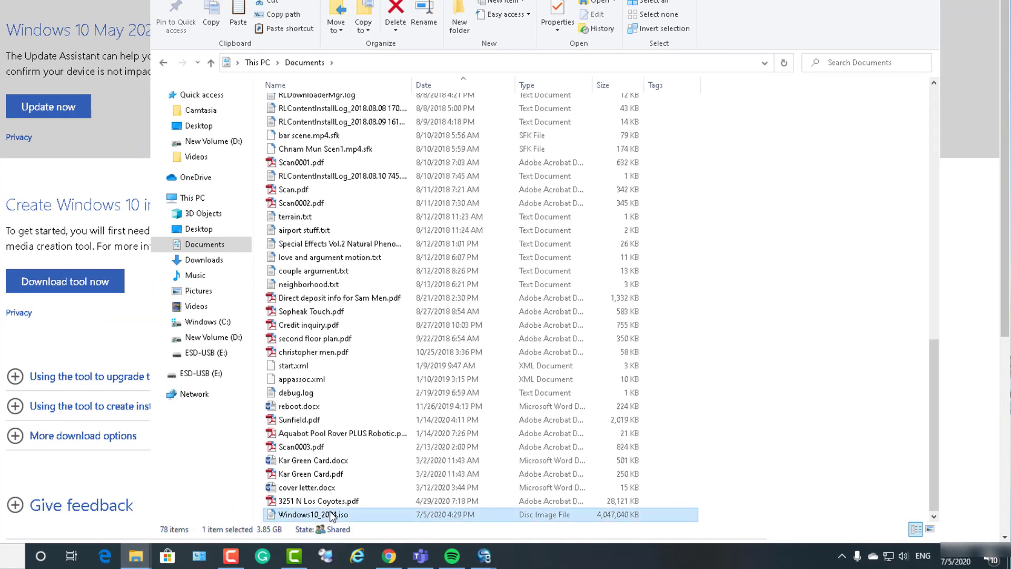
Mount Windows10_2004.iso from its context menu as DVD Drive (F:) ESD-ISO.
{"action": "right_click", "coordinate": [314, 515]}
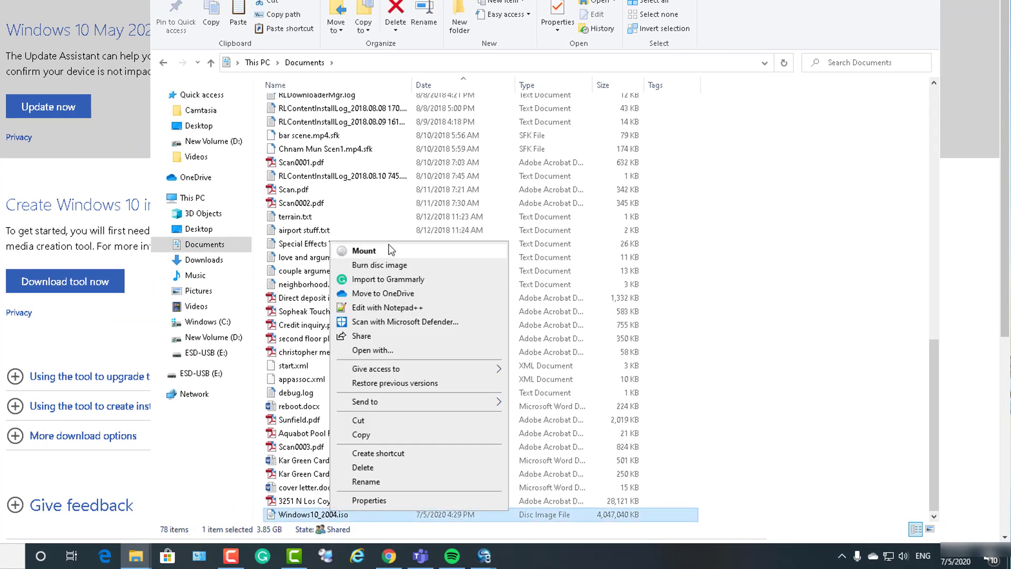
{"action": "left_click", "coordinate": [364, 251]}
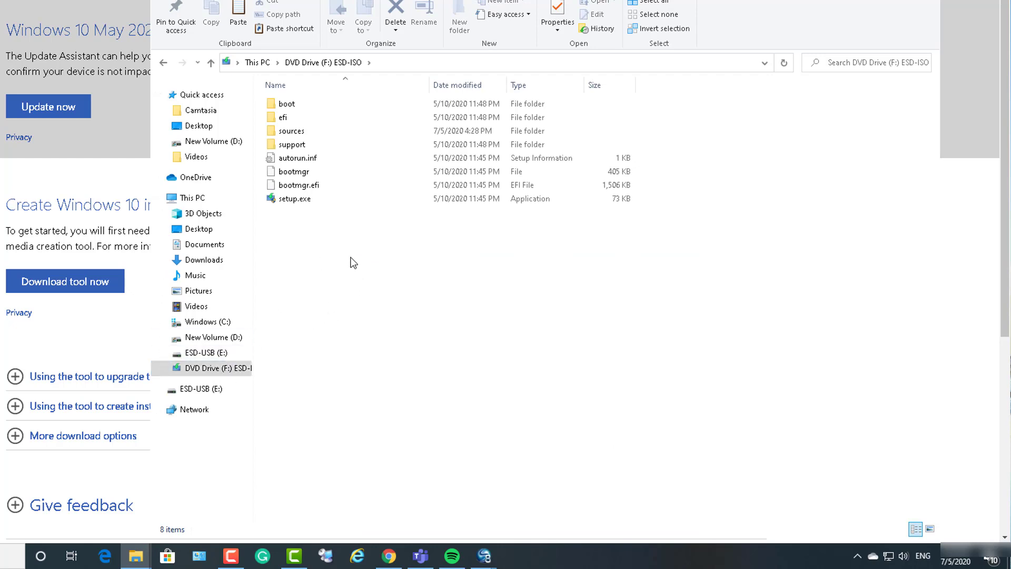
Select all 984 ESD-ISO files and paste them into the empty ESD-USB (E:) drive.
{"action": "key", "text": "ctrl+a"}
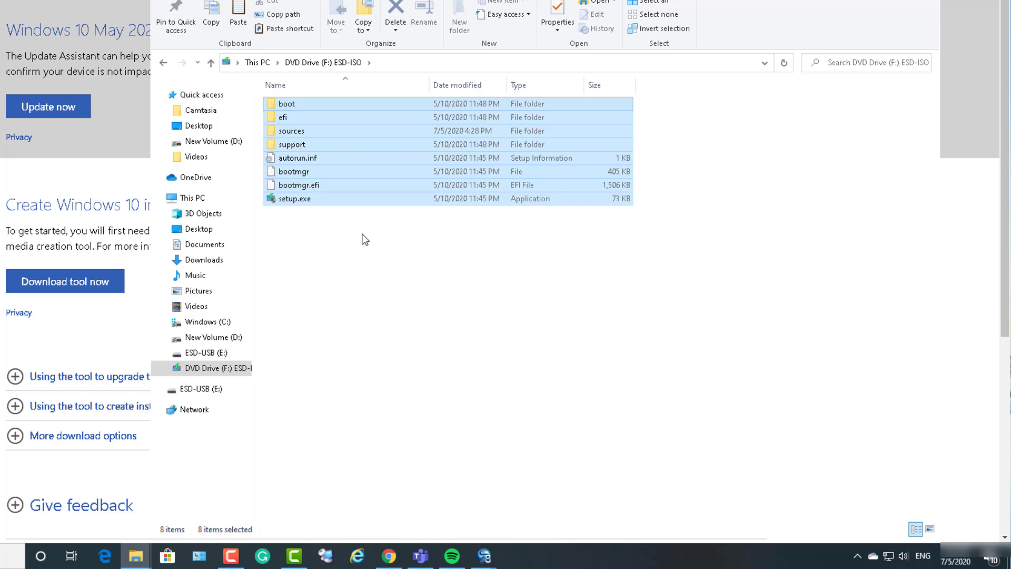
{"action": "mouse_move", "coordinate": [284, 362]}
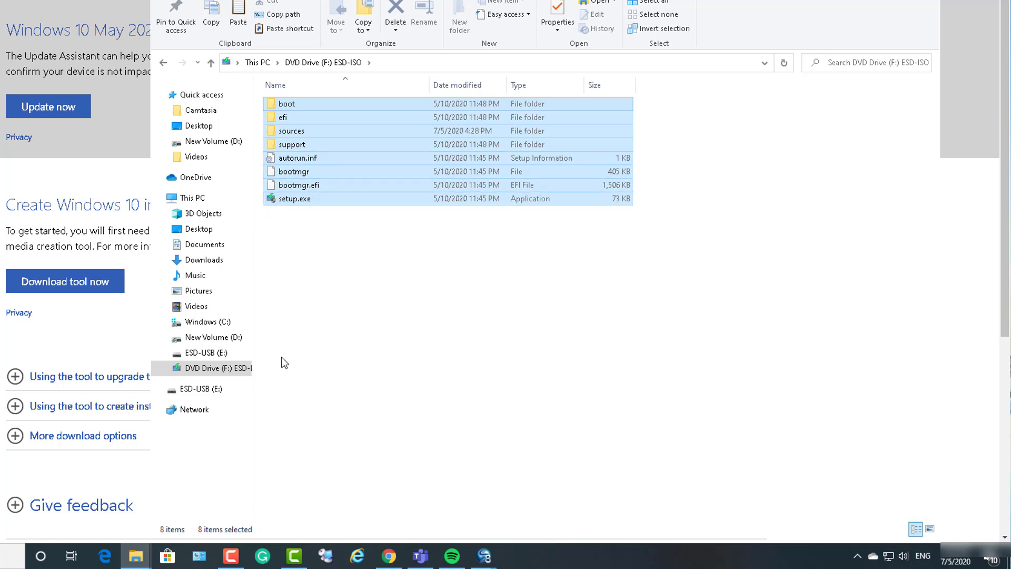
{"action": "left_click", "coordinate": [201, 388]}
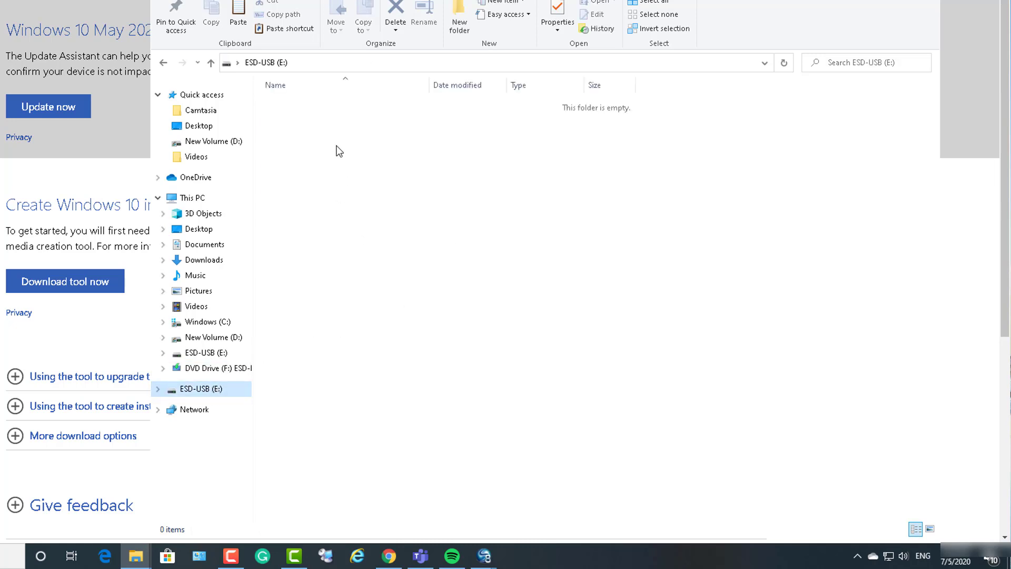
{"action": "right_click", "coordinate": [338, 150]}
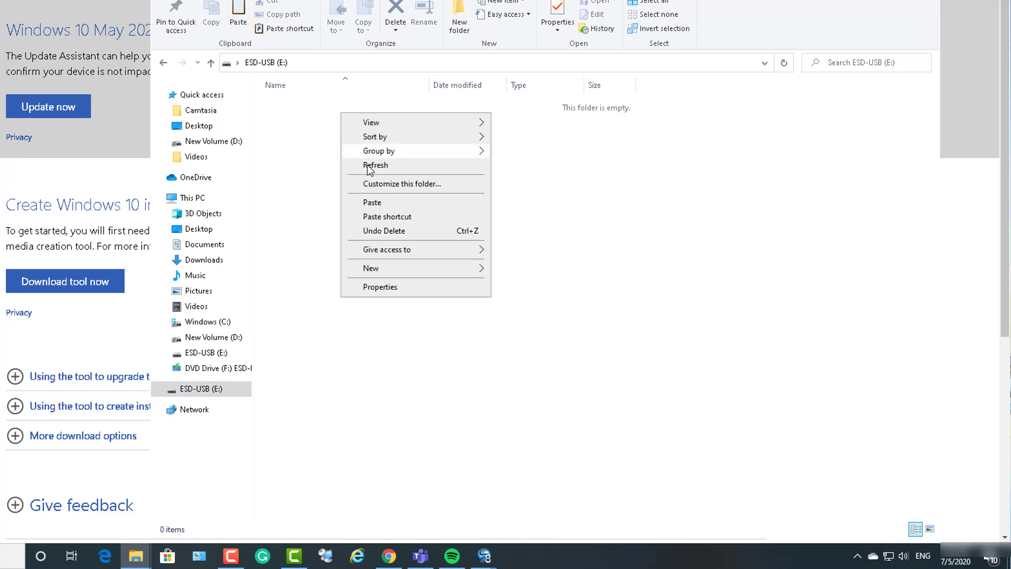
{"action": "left_click", "coordinate": [372, 201]}
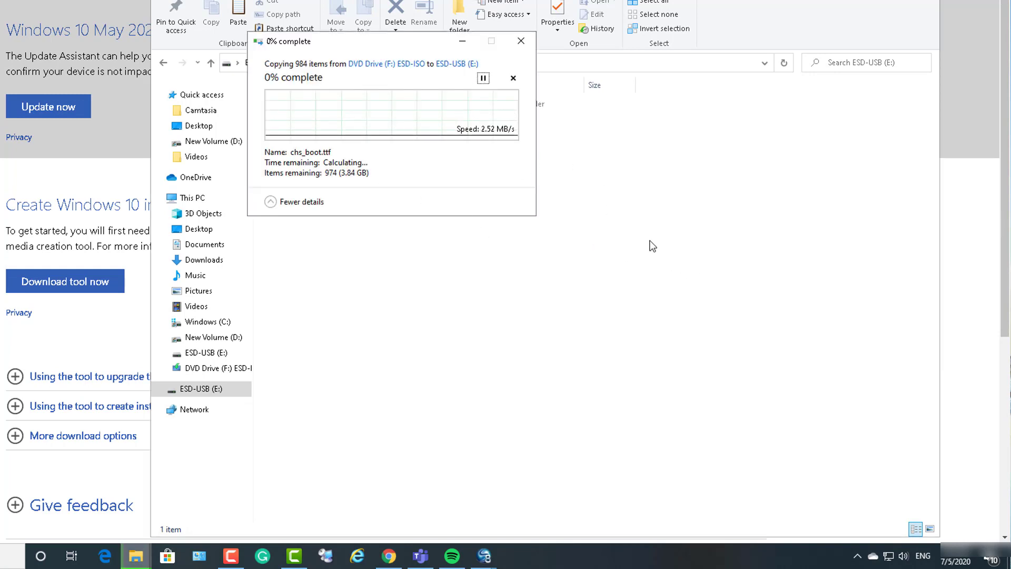
{"action": "mouse_move", "coordinate": [687, 153]}
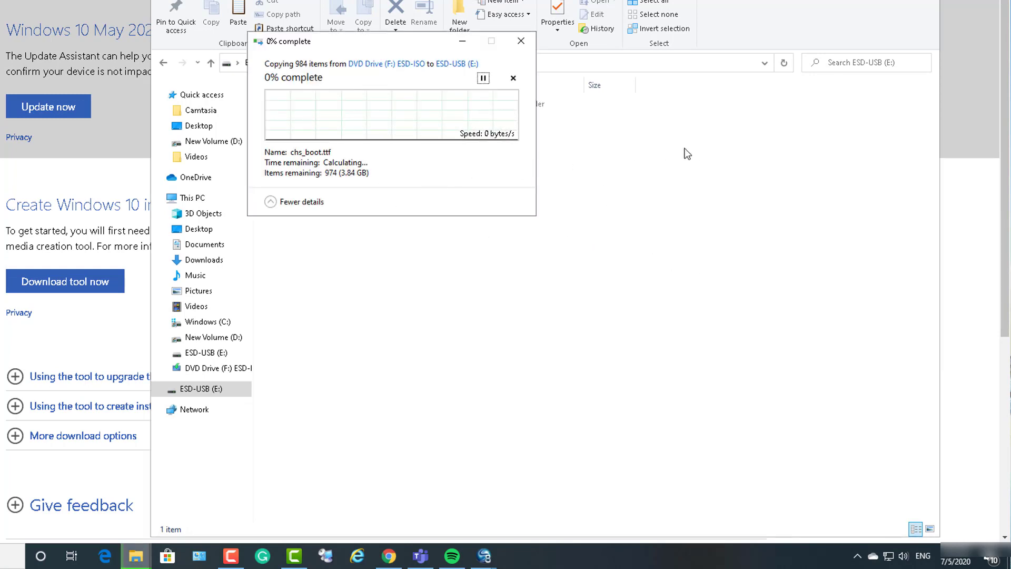
{"action": "mouse_move", "coordinate": [691, 213]}
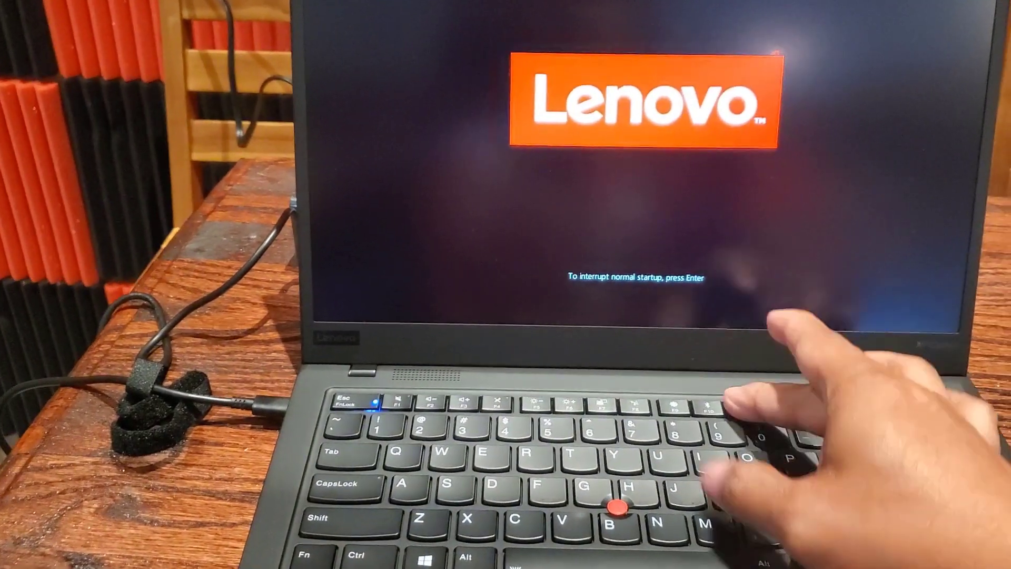
Press Enter at the Lenovo logo to reach the ThinkPad boot menu.
{"action": "key", "text": "Enter"}
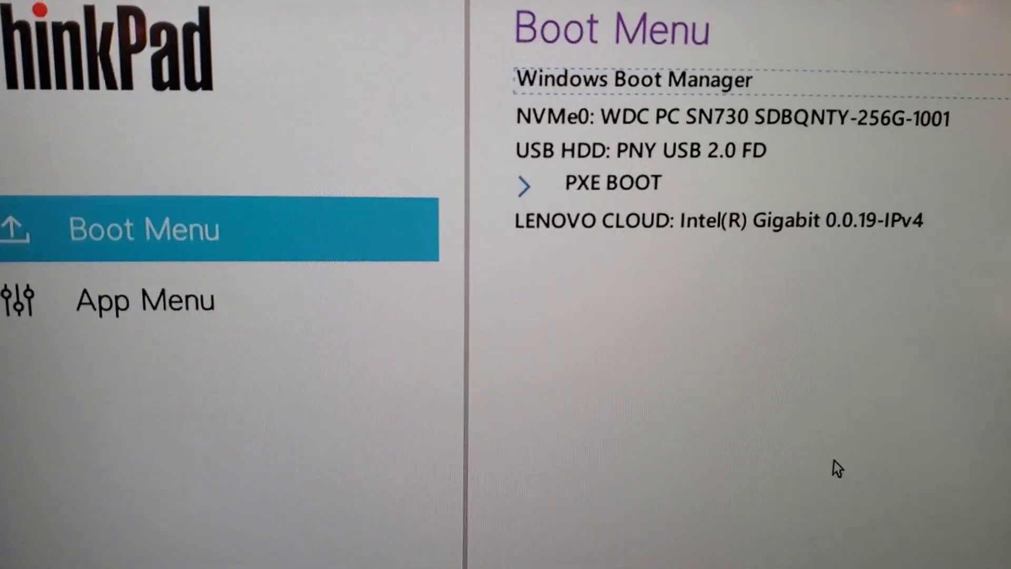
Boot the ThinkPad from USB HDD: PNY USB 2.0 FD in the Boot Menu.
{"action": "key", "text": "Down"}
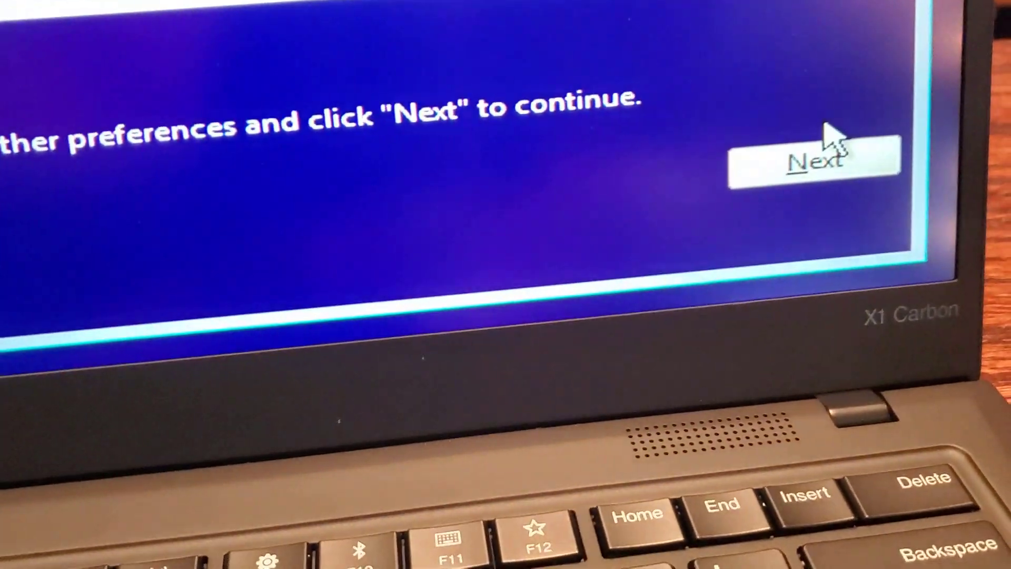
Keep the default language, choose Install now, and accept the license terms.
{"action": "left_click", "coordinate": [812, 161]}
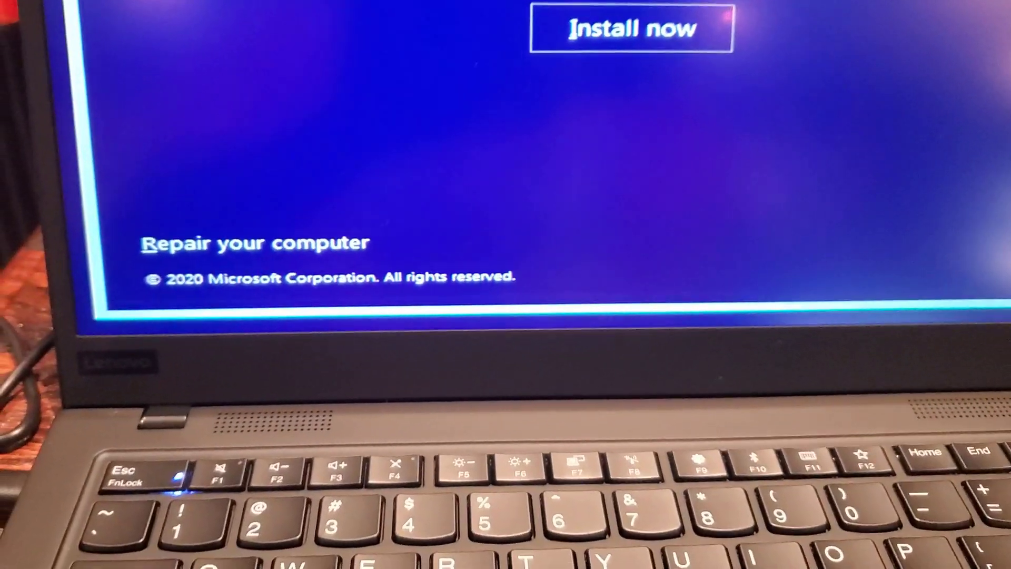
{"action": "left_click", "coordinate": [632, 29]}
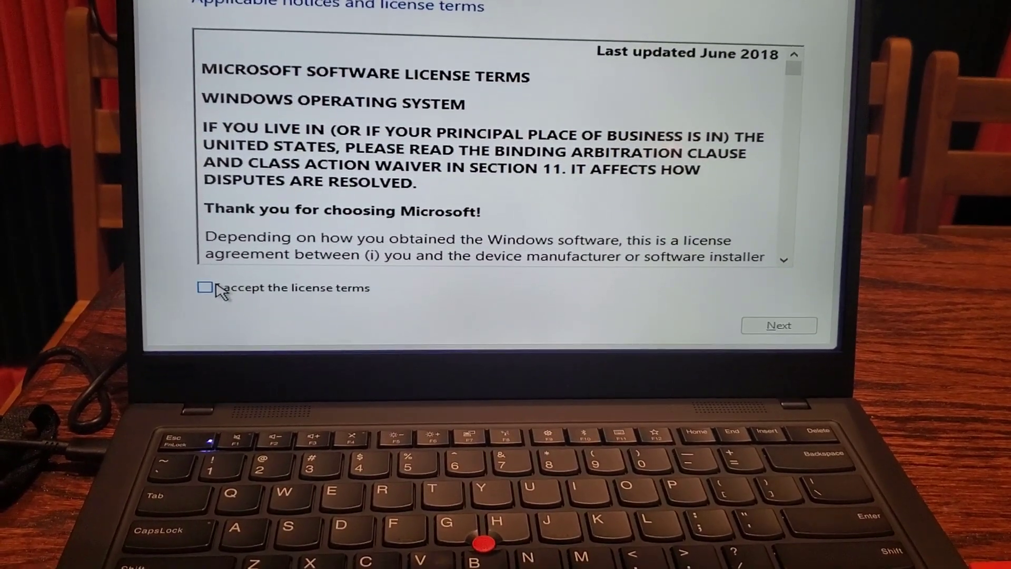
{"action": "left_click", "coordinate": [205, 287]}
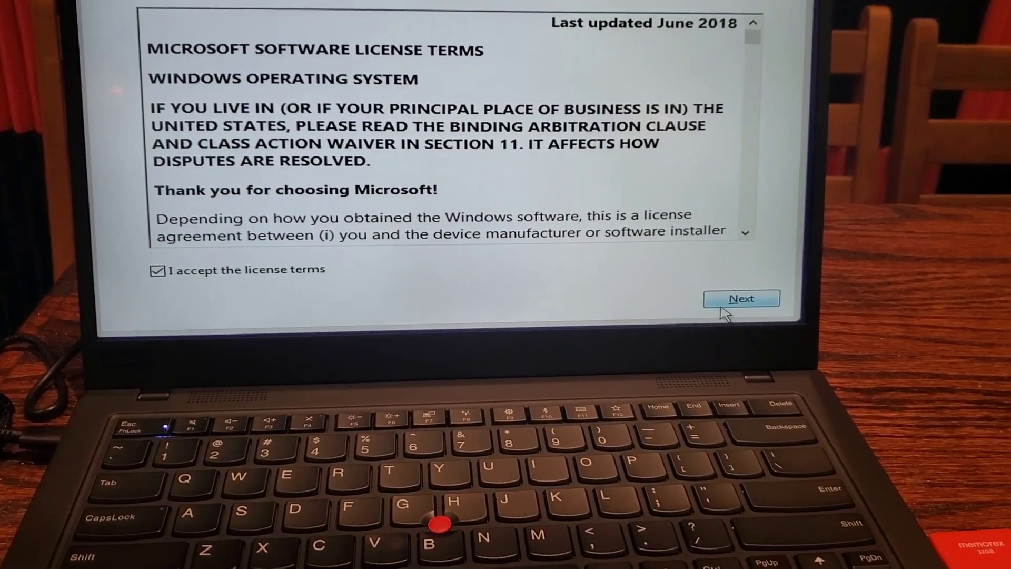
{"action": "left_click", "coordinate": [741, 298]}
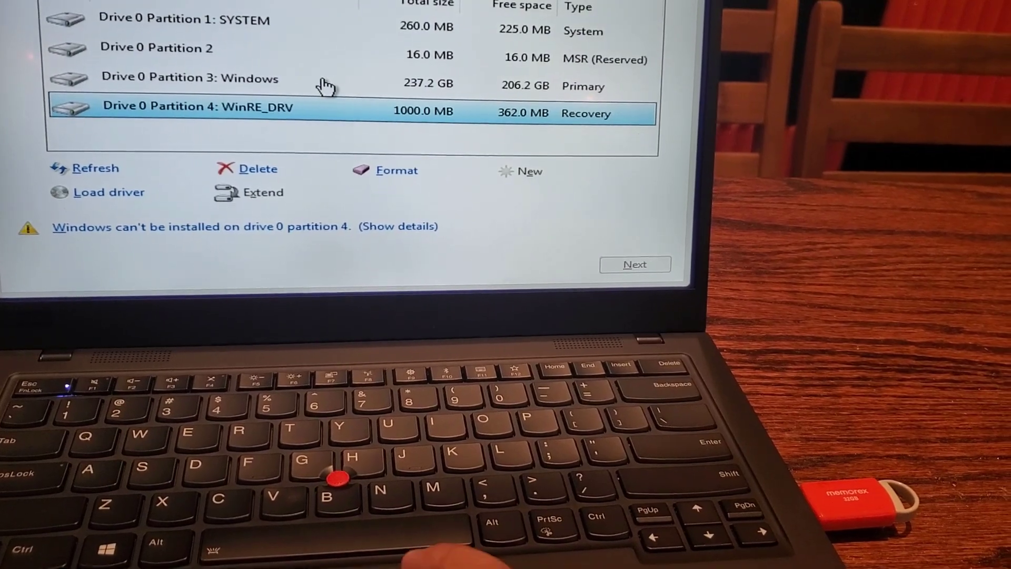
Format Drive 0 Partition 3 and select it as the Windows install location.
{"action": "left_click", "coordinate": [191, 77]}
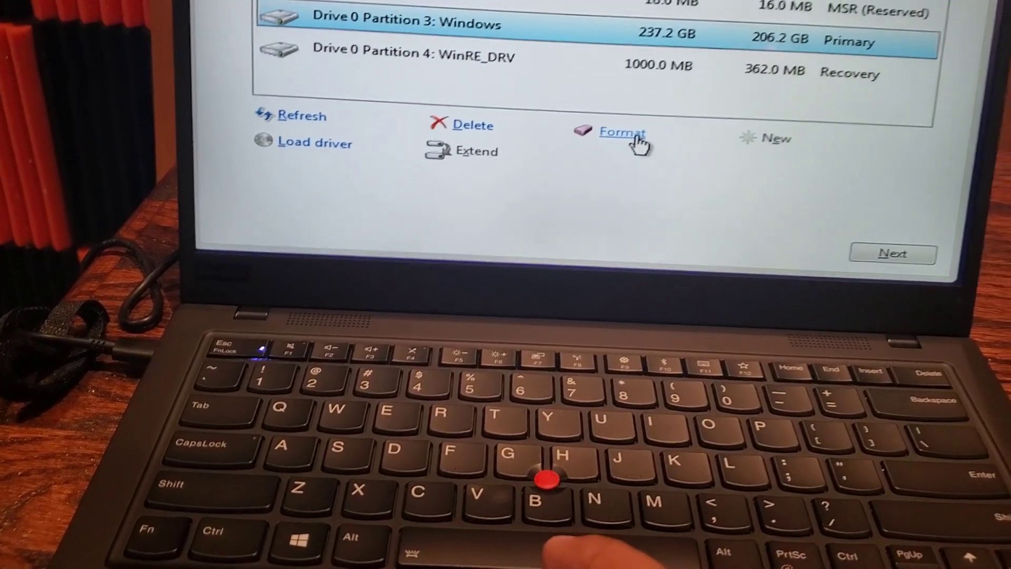
{"action": "left_click", "coordinate": [621, 132]}
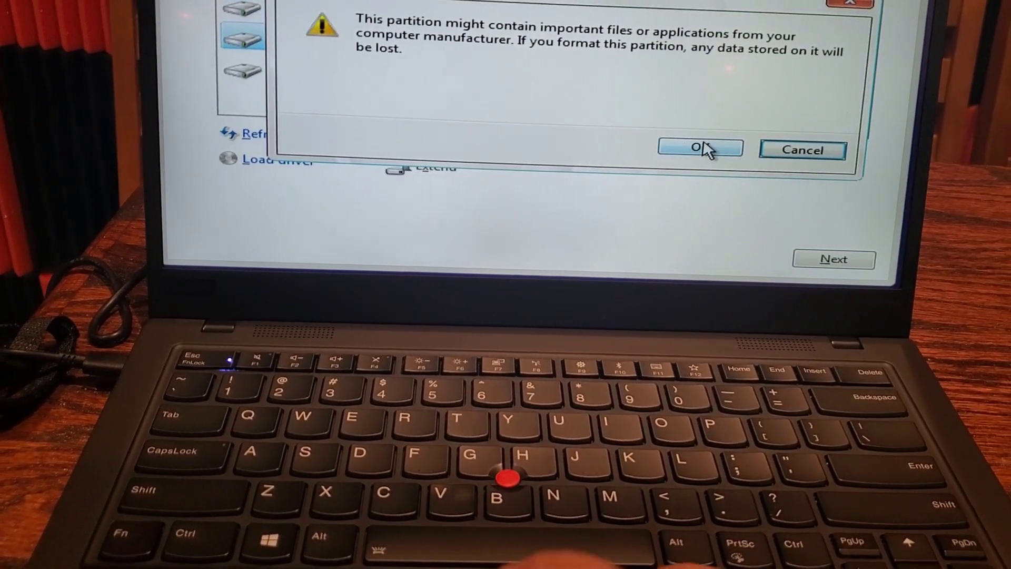
{"action": "left_click", "coordinate": [700, 148]}
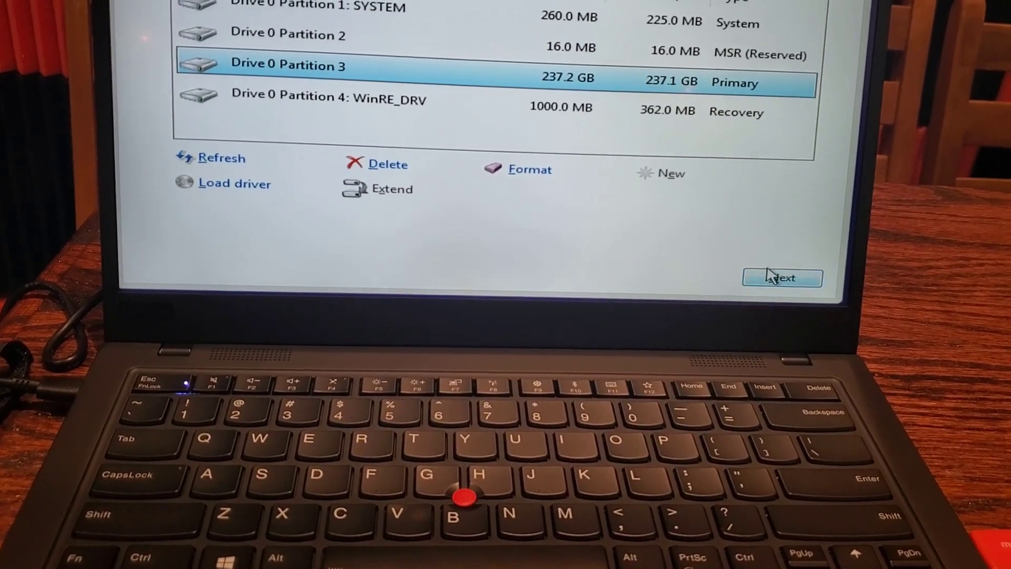
{"action": "left_click", "coordinate": [782, 277]}
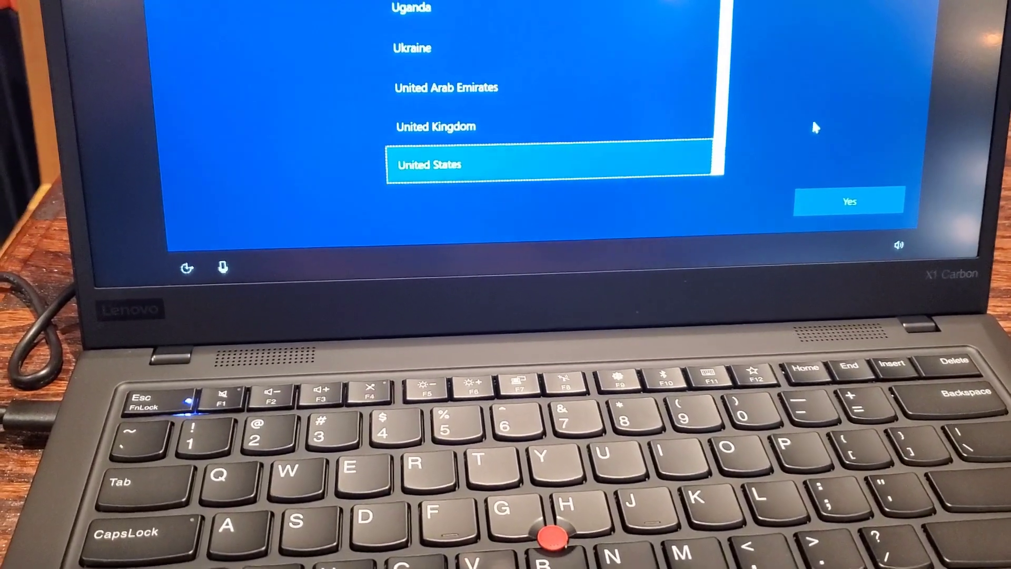
Confirm United States as the region and accept the suggested keyboard layout.
{"action": "left_click", "coordinate": [848, 201]}
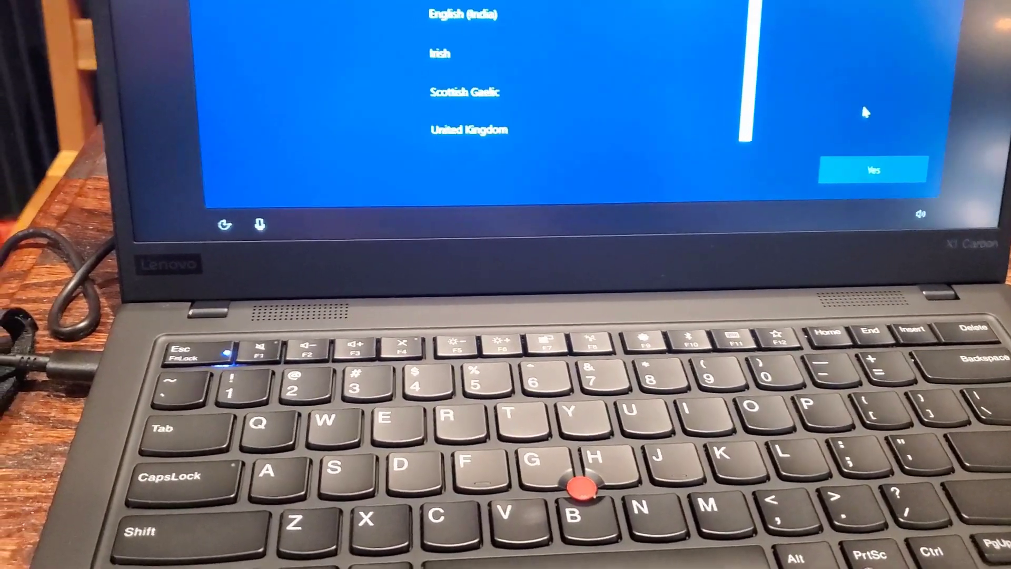
{"action": "left_click", "coordinate": [874, 169]}
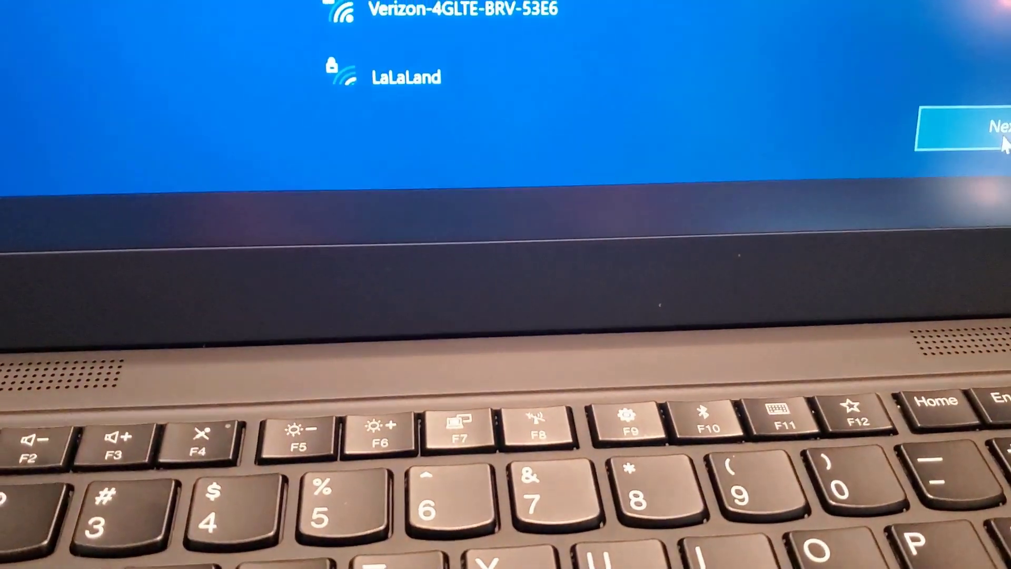
Skip the Wi-Fi network screen without connecting to any network.
{"action": "left_click", "coordinate": [961, 126]}
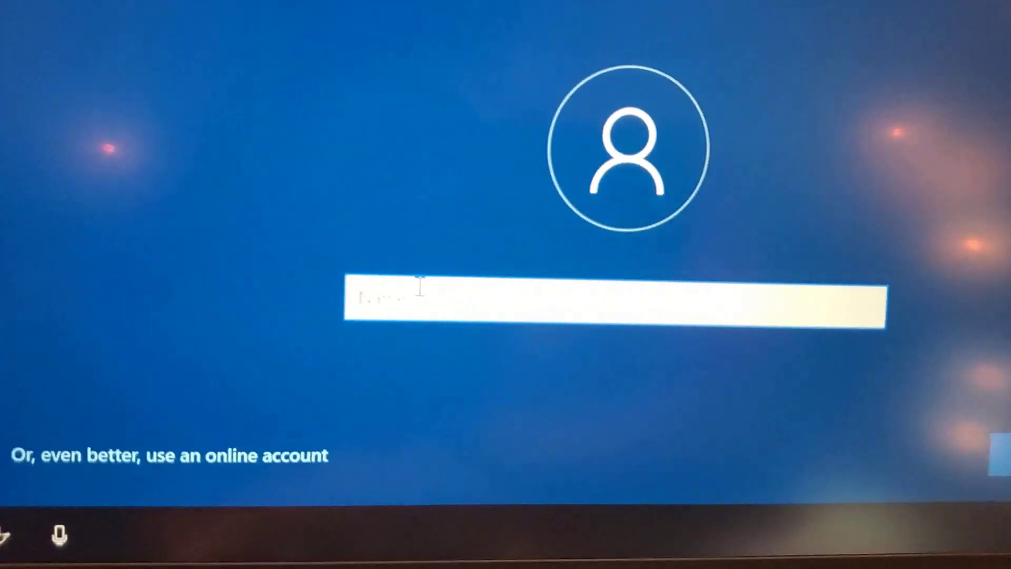
Create local account 'c', accept privacy settings, and allow activity history.
{"action": "type", "text": "c"}
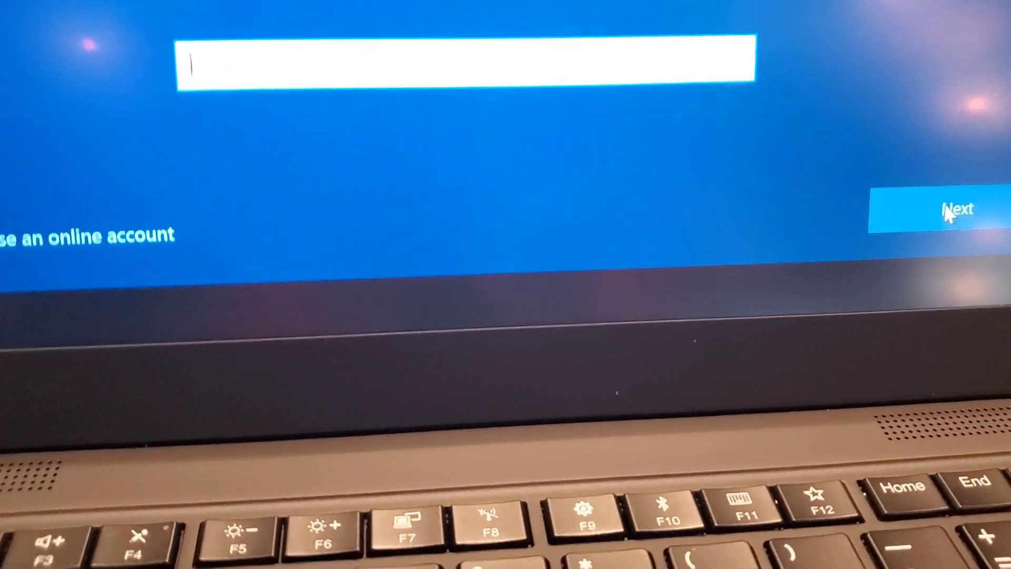
{"action": "left_click", "coordinate": [957, 209]}
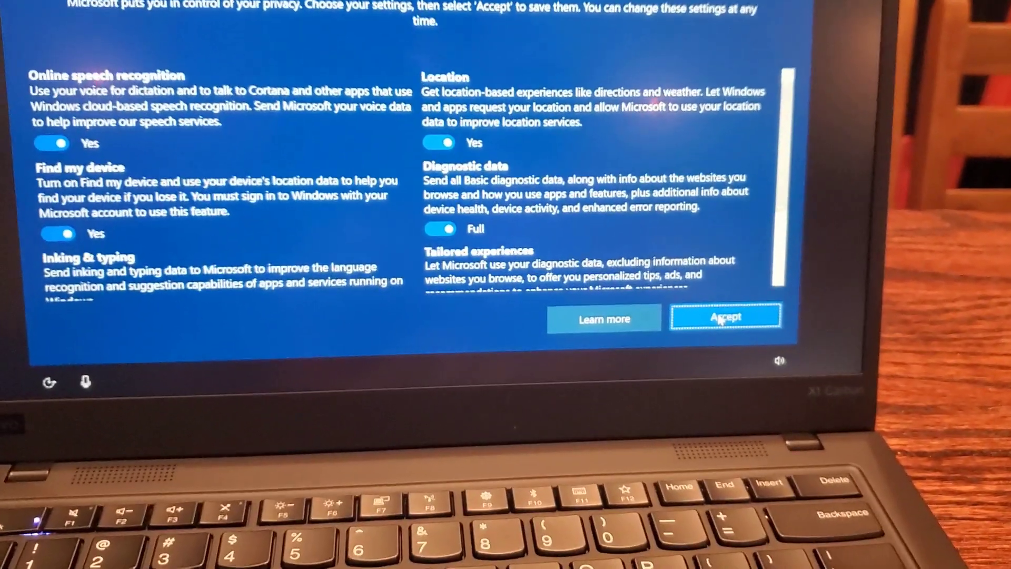
{"action": "left_click", "coordinate": [724, 316]}
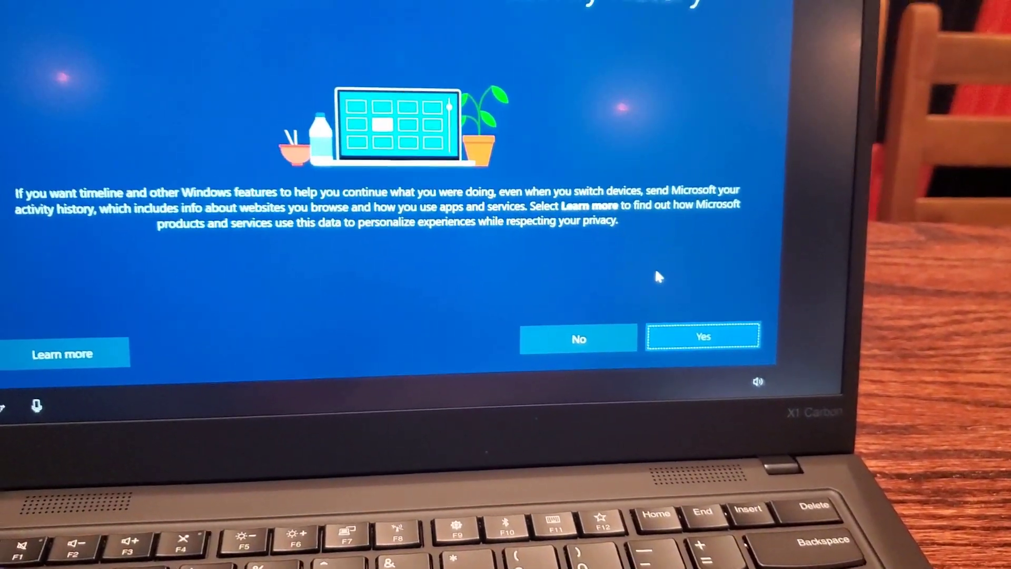
{"action": "left_click", "coordinate": [702, 336]}
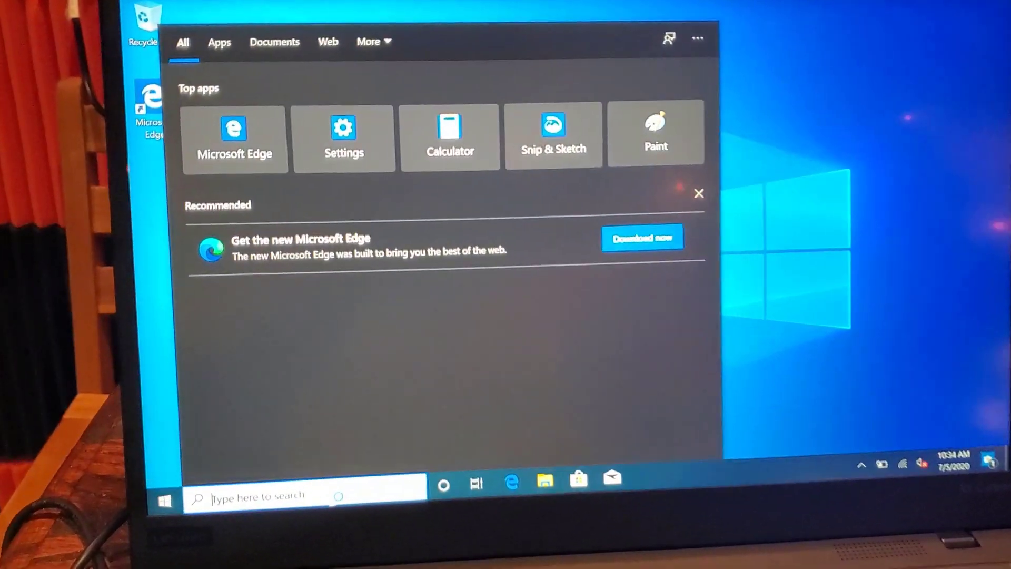
Search for 'winver' from the taskbar search box.
{"action": "type", "text": "w"}
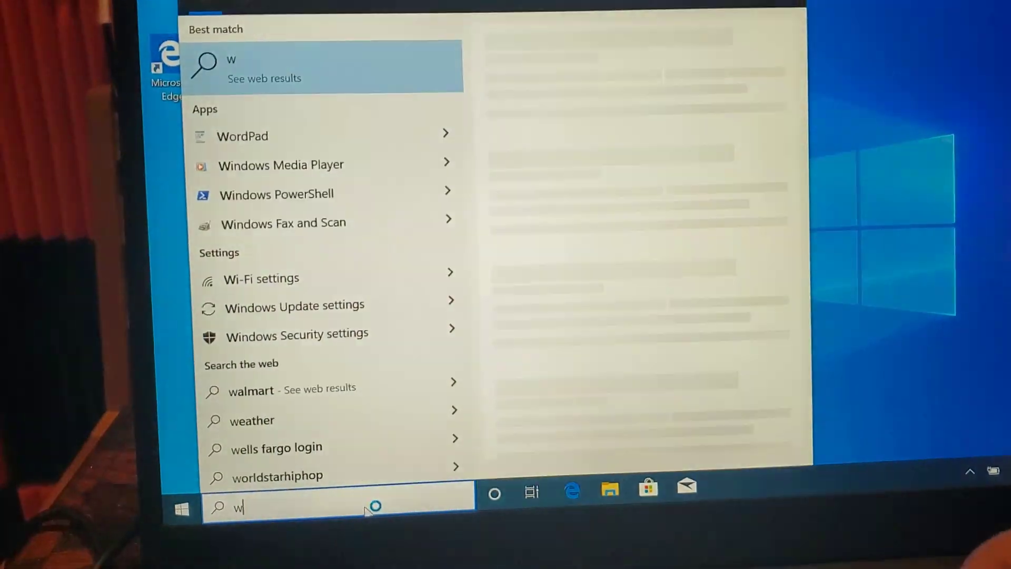
{"action": "type", "text": "inver"}
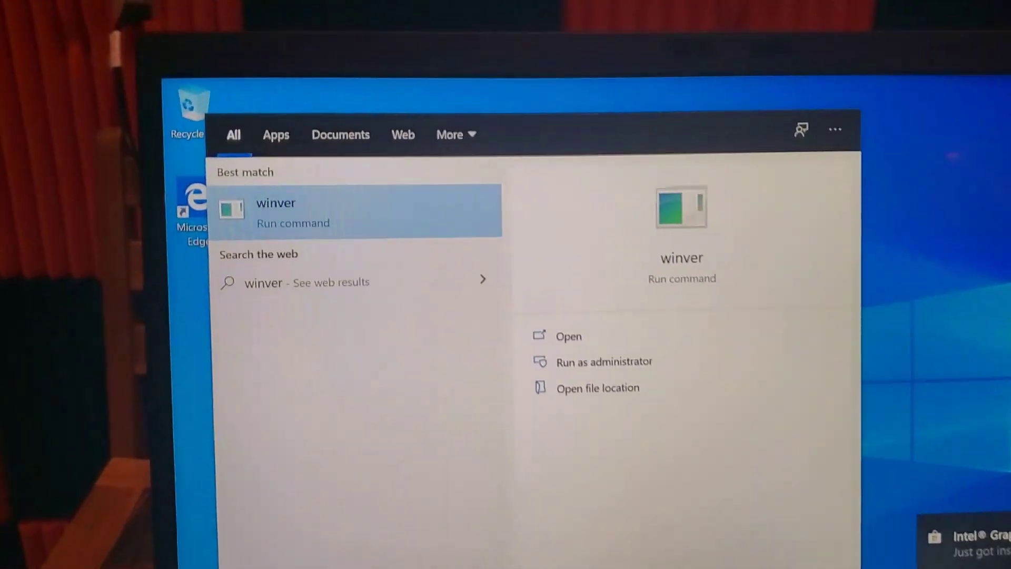